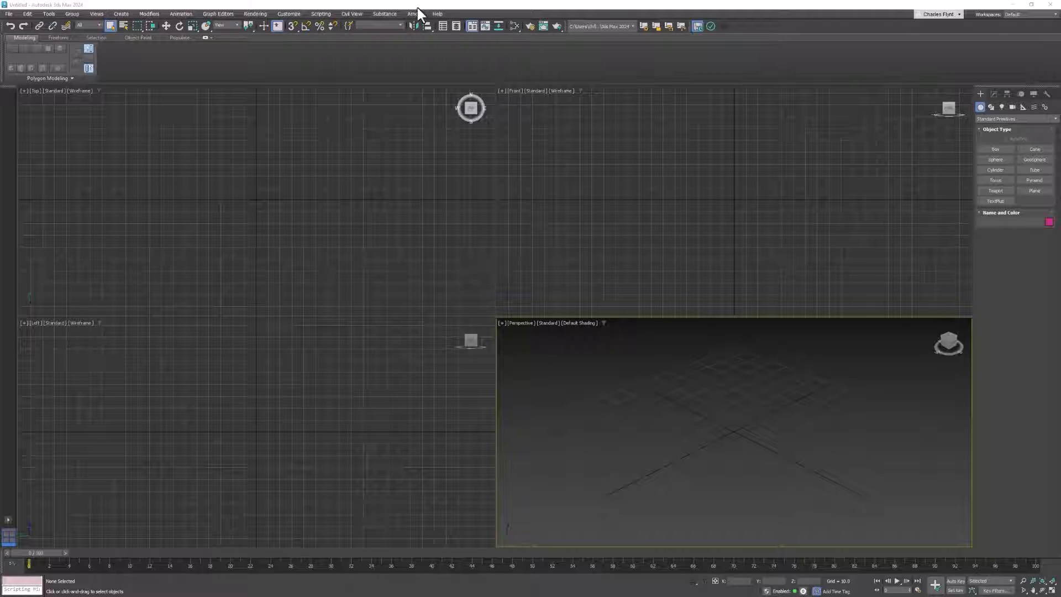
{"action": "mouse_move", "coordinate": [667, 15]}
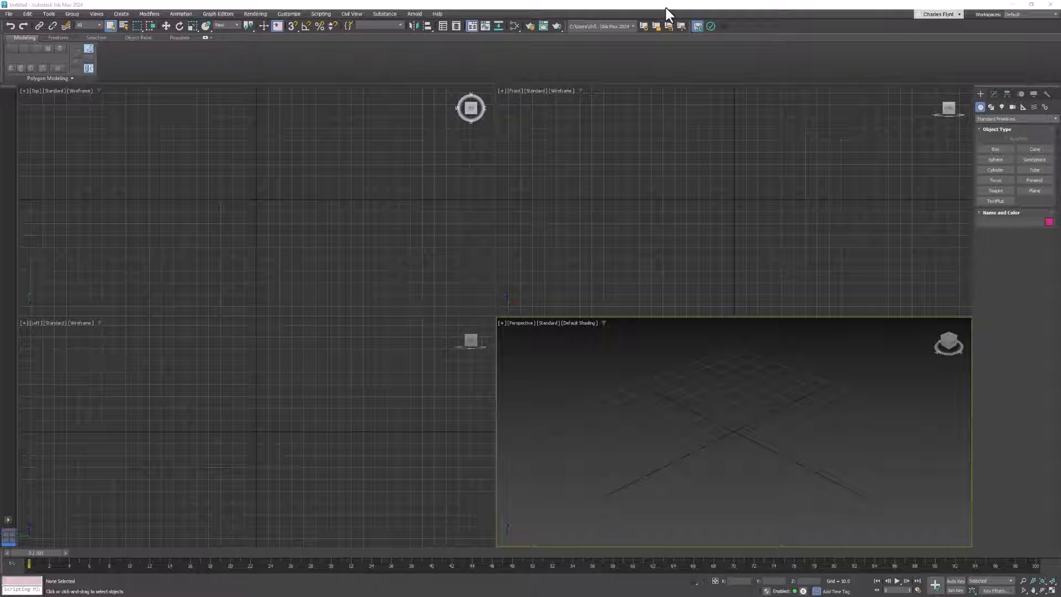
{"action": "mouse_move", "coordinate": [660, 81]}
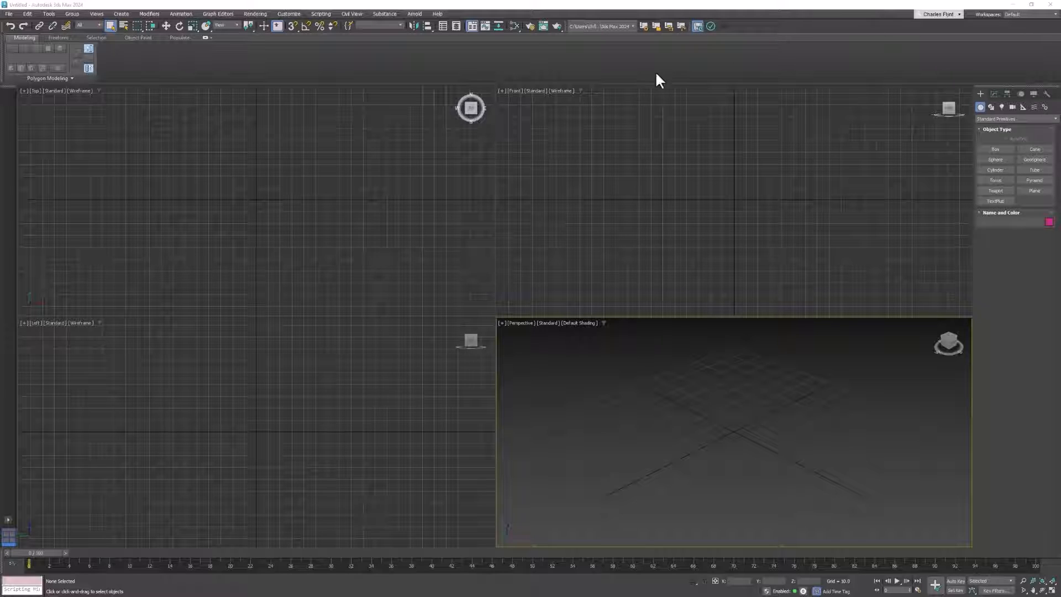
{"action": "mouse_move", "coordinate": [877, 186]}
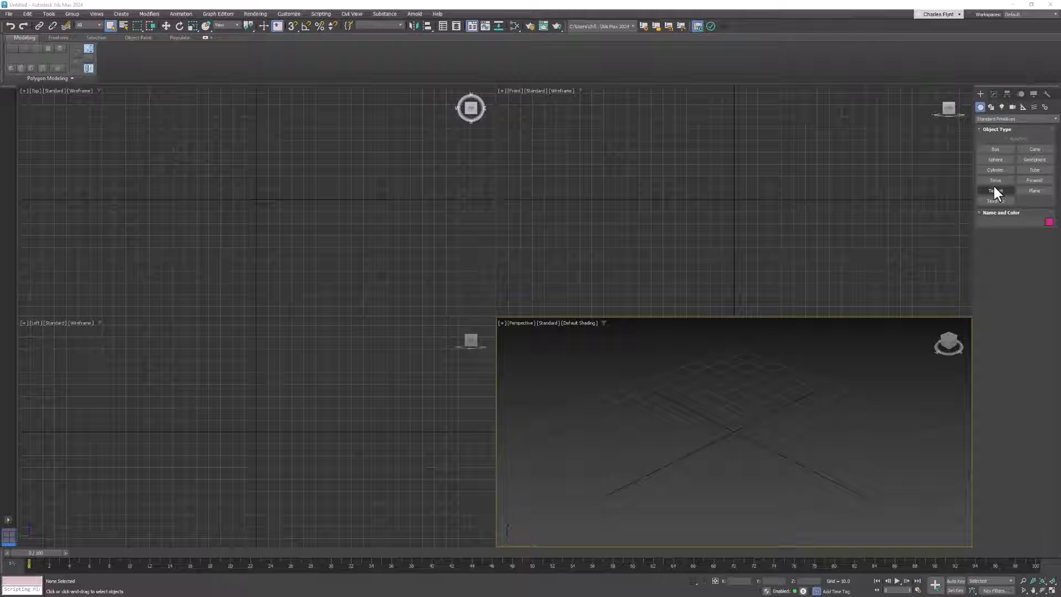
{"action": "mouse_move", "coordinate": [1013, 166]}
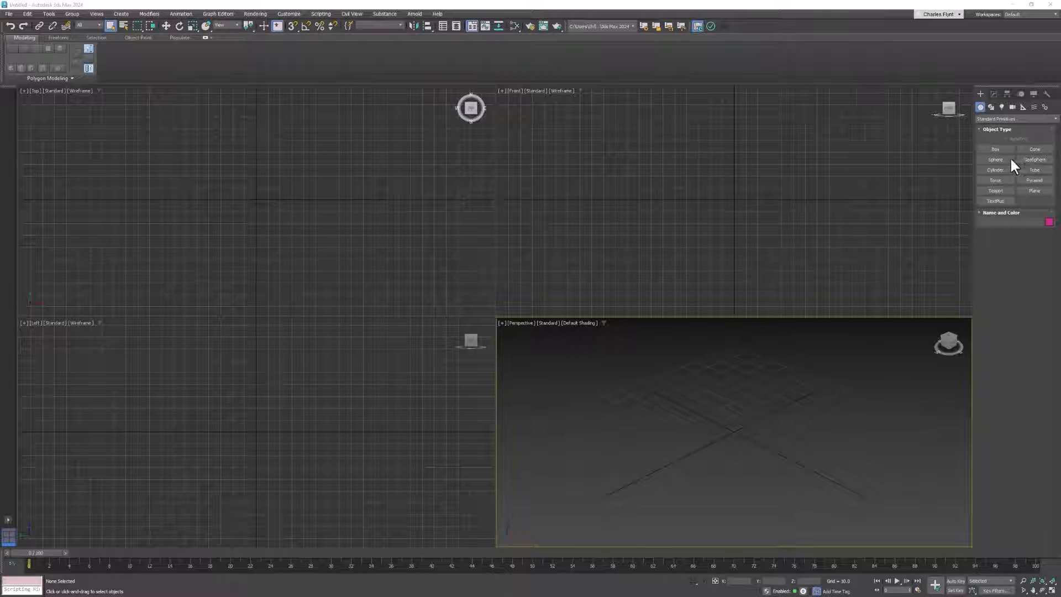
{"action": "mouse_move", "coordinate": [1001, 119]}
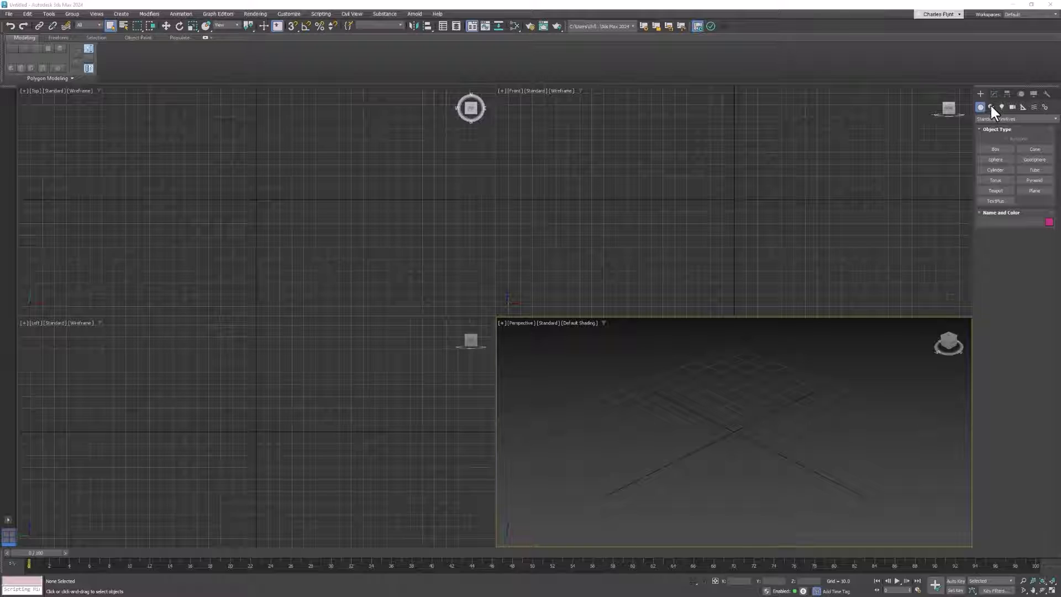
Activate the Line spline tool from the Shapes category of the Create panel
{"action": "left_click", "coordinate": [990, 107]}
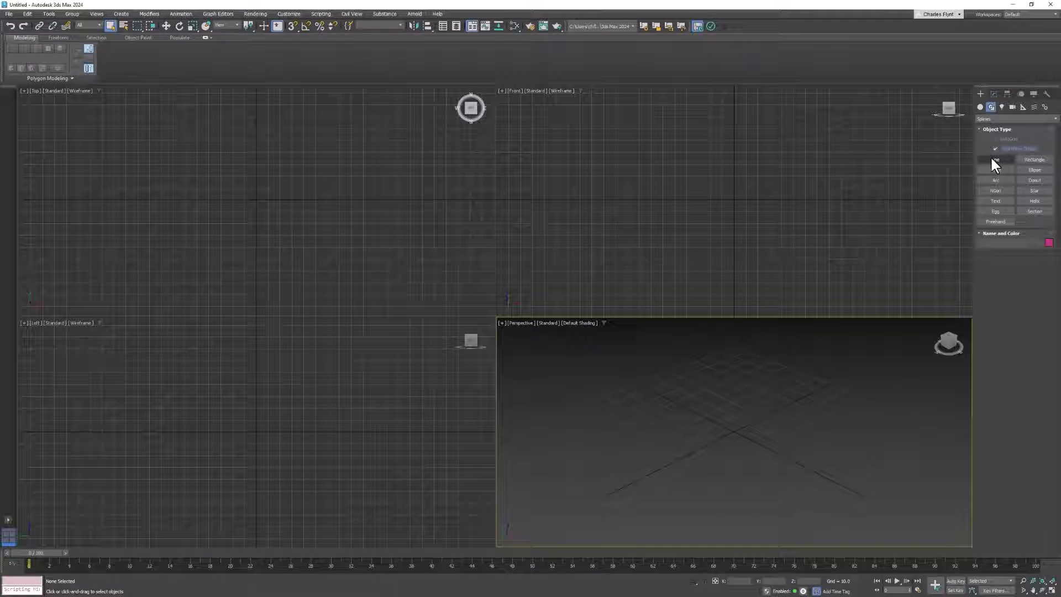
{"action": "left_click", "coordinate": [995, 159]}
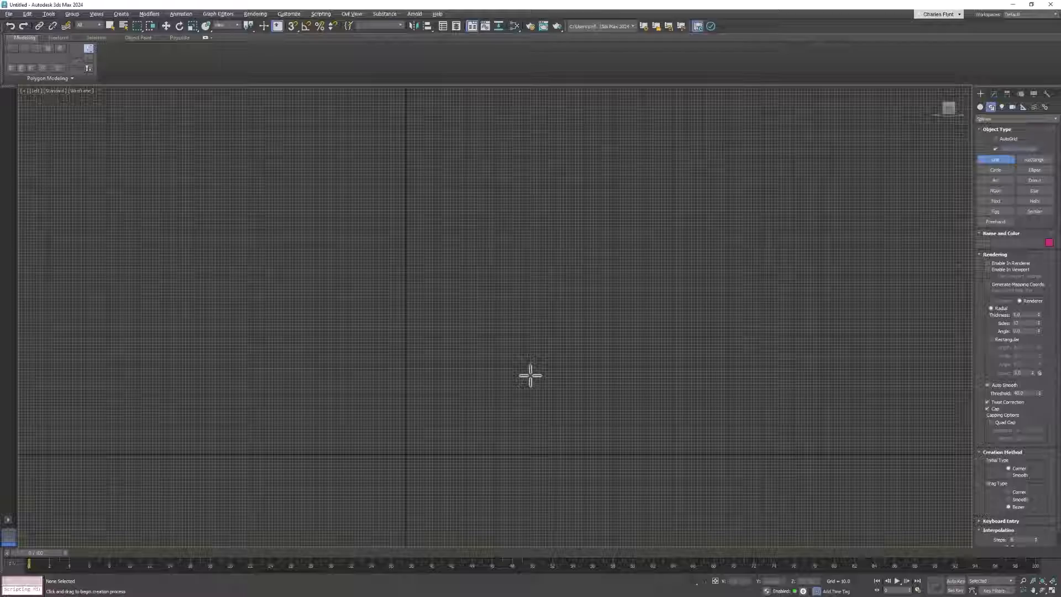
{"action": "mouse_move", "coordinate": [678, 235]}
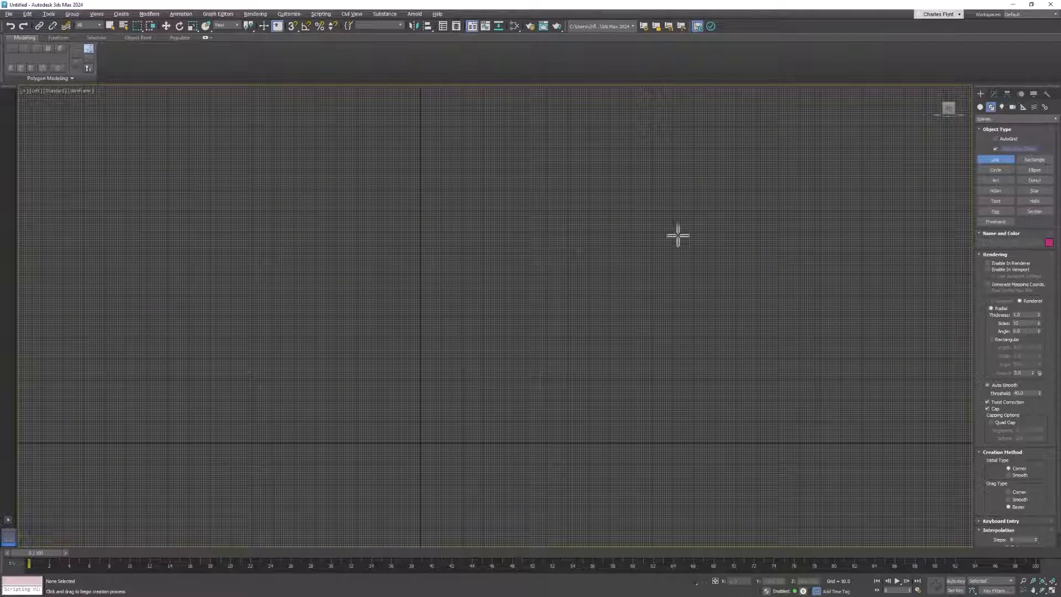
{"action": "mouse_move", "coordinate": [726, 150]}
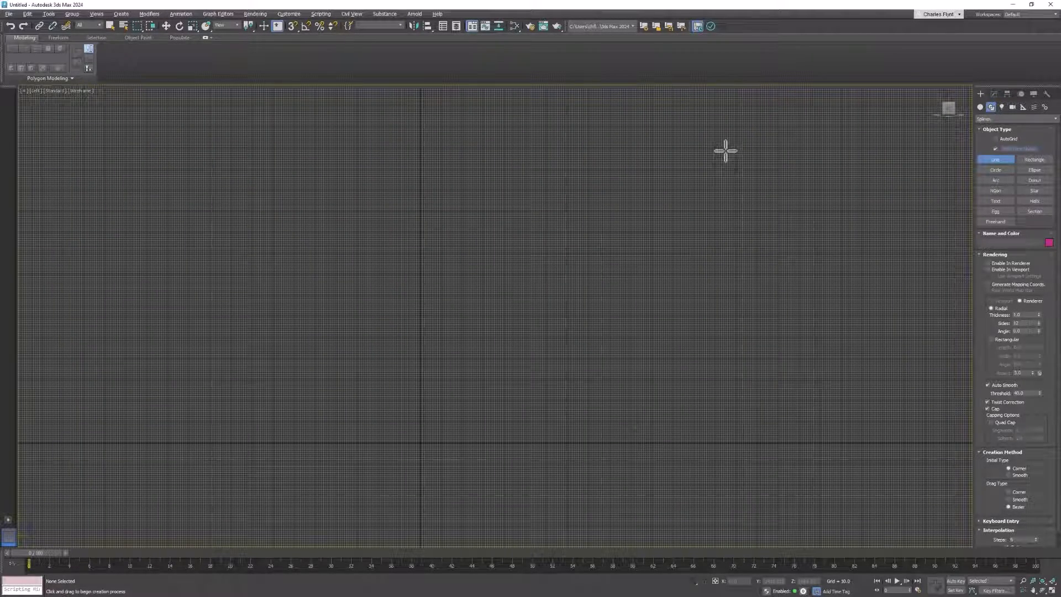
{"action": "mouse_move", "coordinate": [737, 97]}
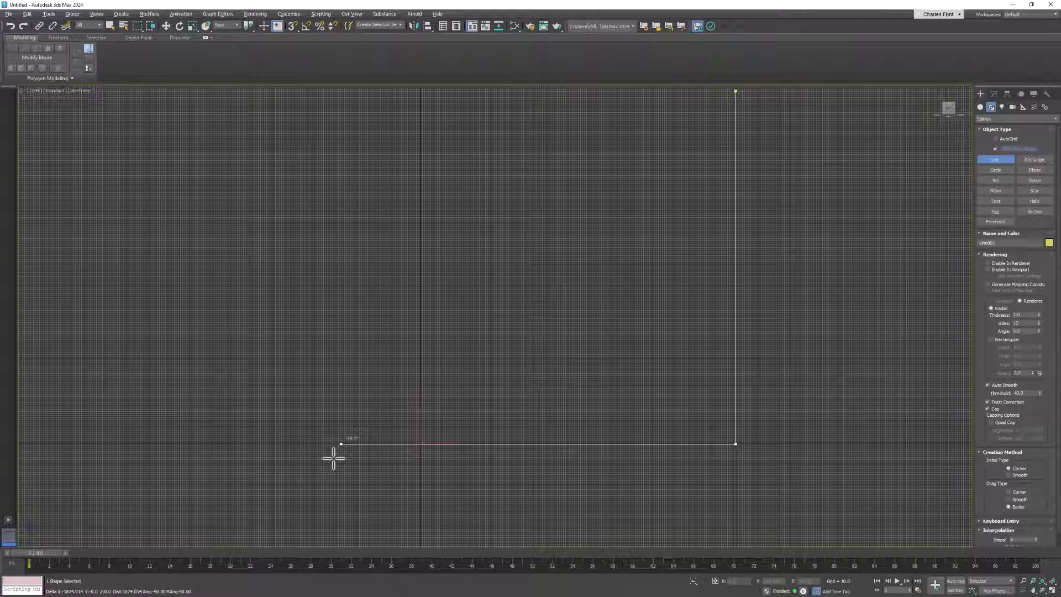
{"action": "mouse_move", "coordinate": [161, 454]}
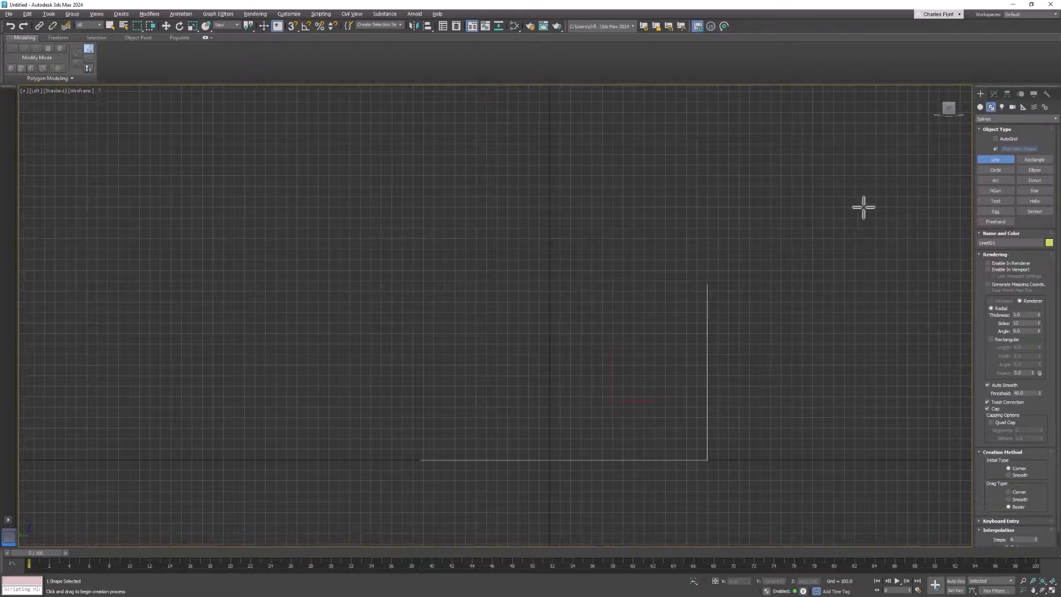
Enter Vertex sub-object level on Line001 and select the L-shaped line's vertices
{"action": "left_click", "coordinate": [995, 94]}
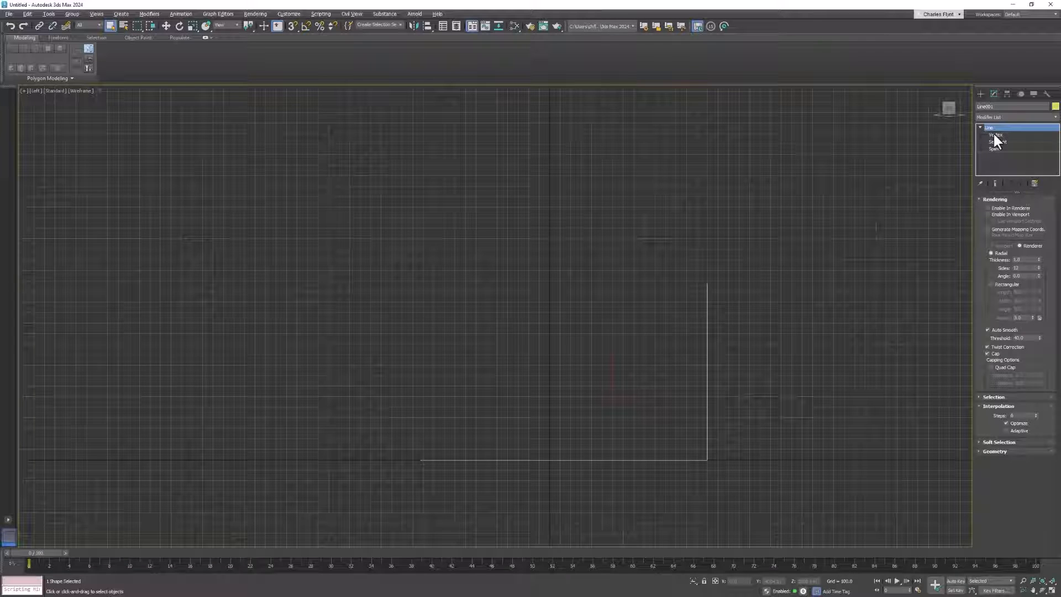
{"action": "left_click", "coordinate": [996, 135]}
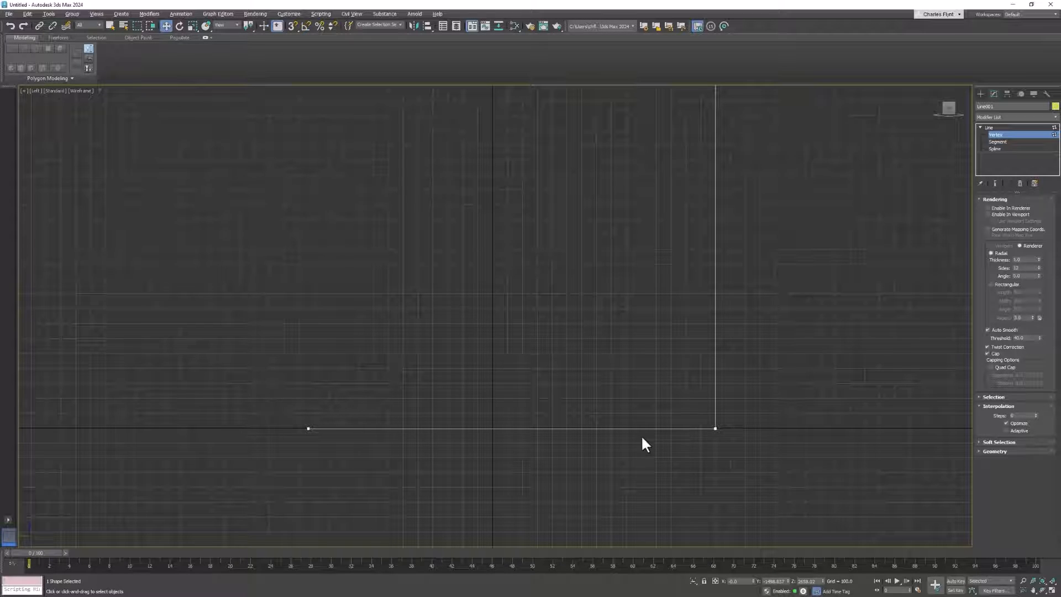
{"action": "left_click", "coordinate": [716, 428]}
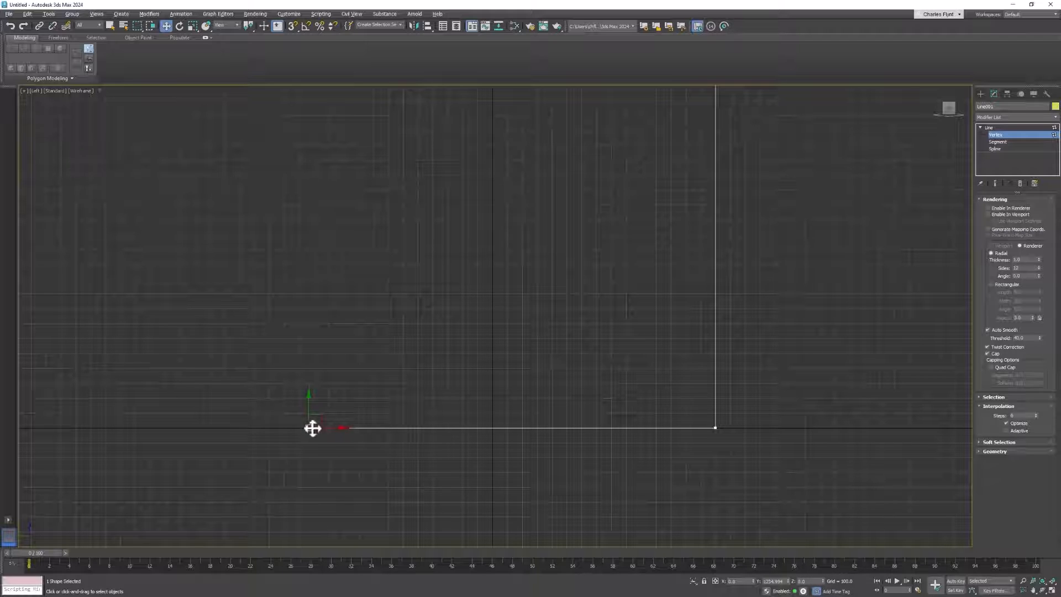
{"action": "mouse_move", "coordinate": [547, 428]}
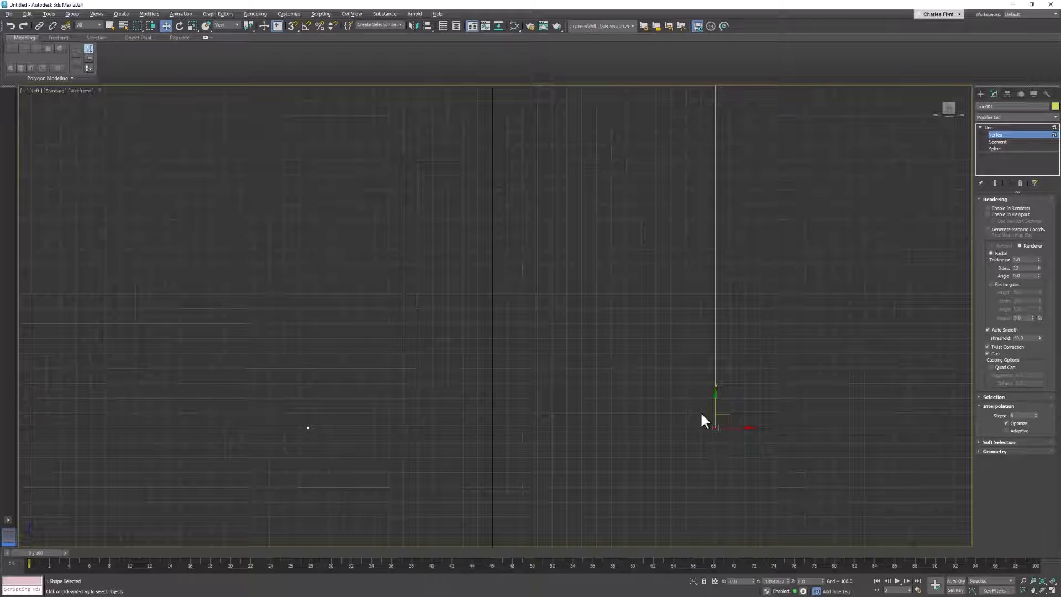
{"action": "mouse_move", "coordinate": [1016, 314]}
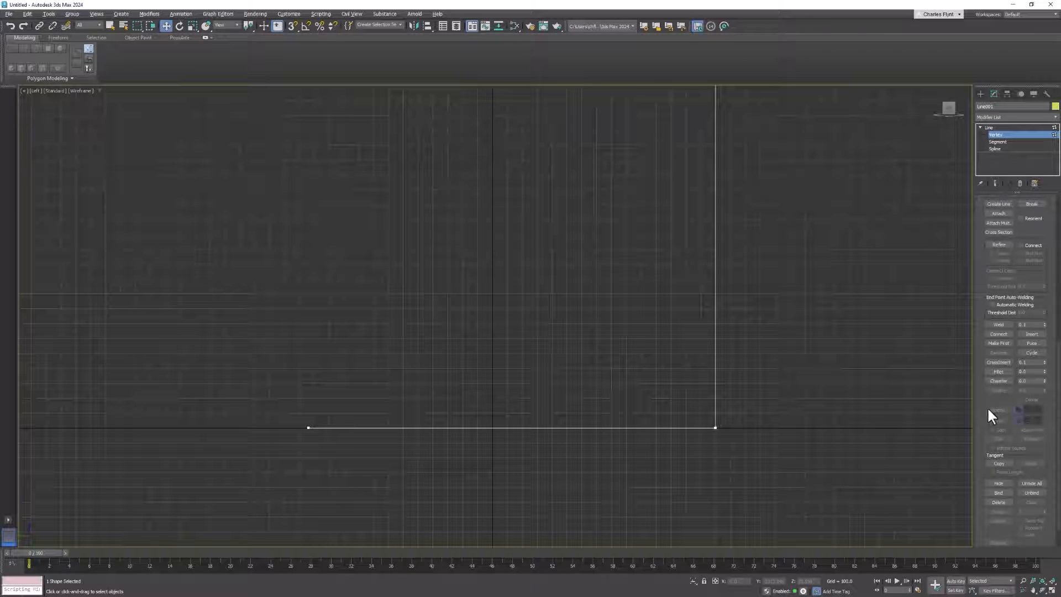
Fillet the corner vertex where floor meets wall into a smooth curve
{"action": "scroll", "scroll_direction": "up", "scroll_amount": 3}
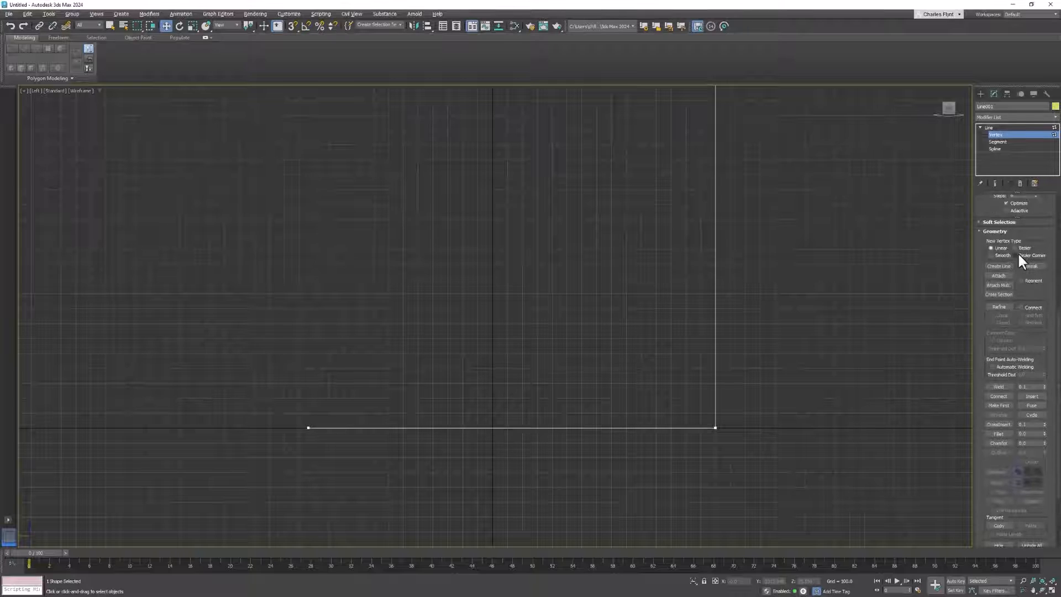
{"action": "scroll", "scroll_direction": "down", "scroll_amount": 3}
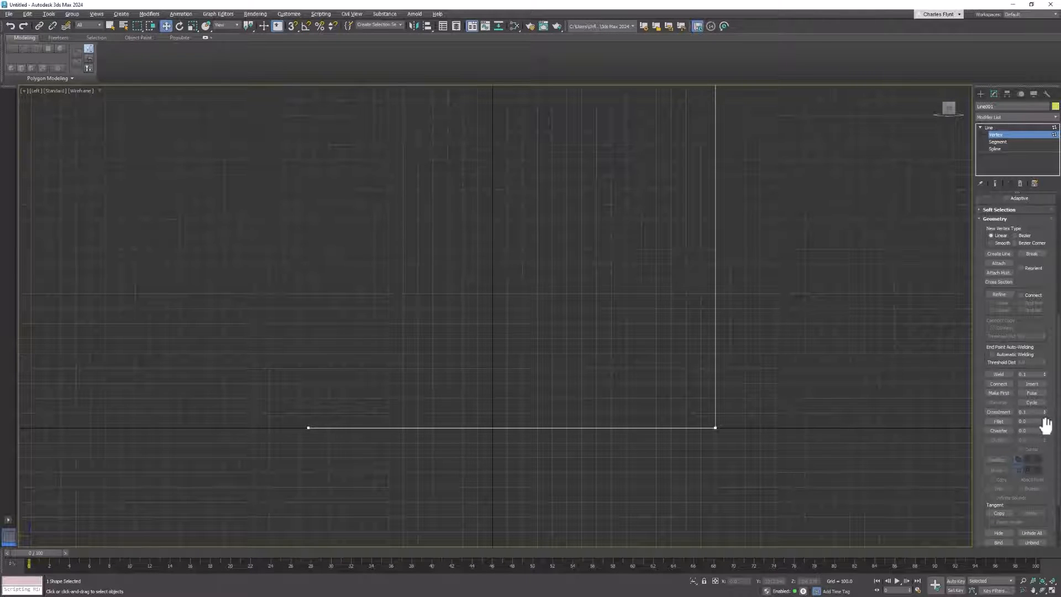
{"action": "left_click", "coordinate": [716, 427]}
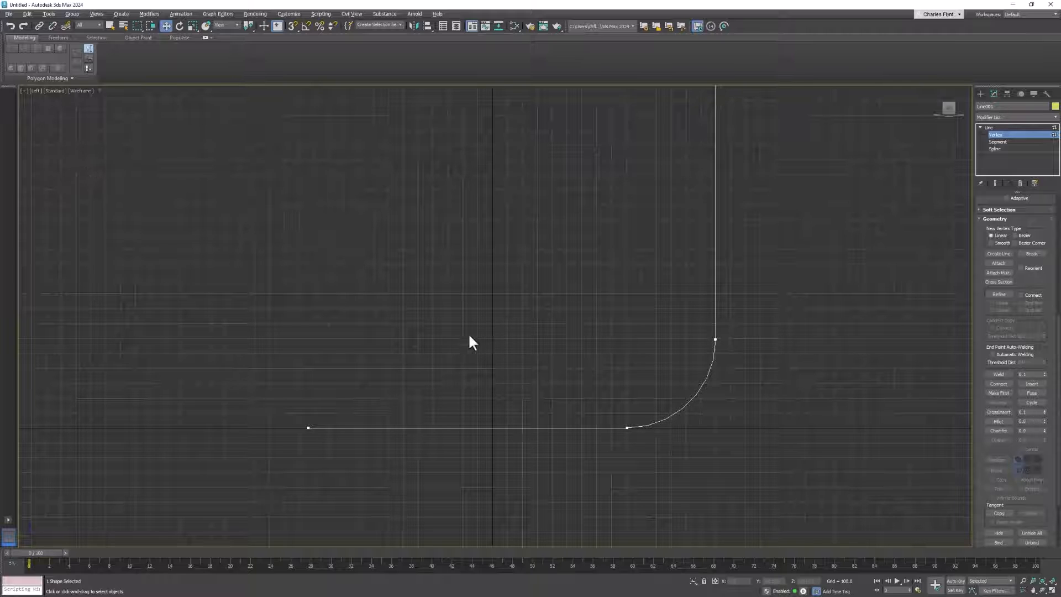
{"action": "mouse_move", "coordinate": [853, 419]}
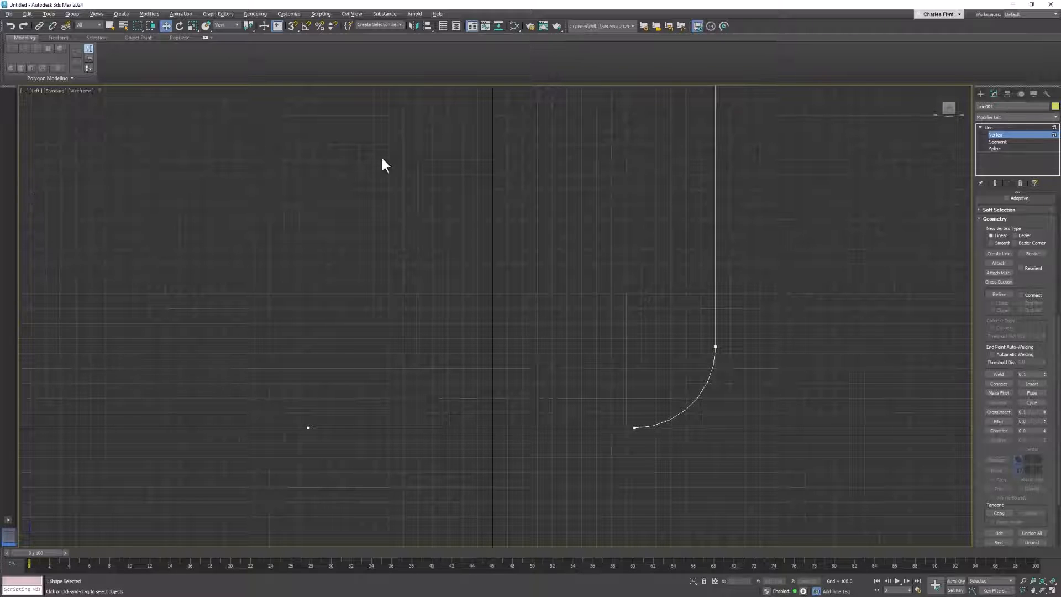
Return to the Line level and open the Modifier List dropdown
{"action": "left_click", "coordinate": [990, 128]}
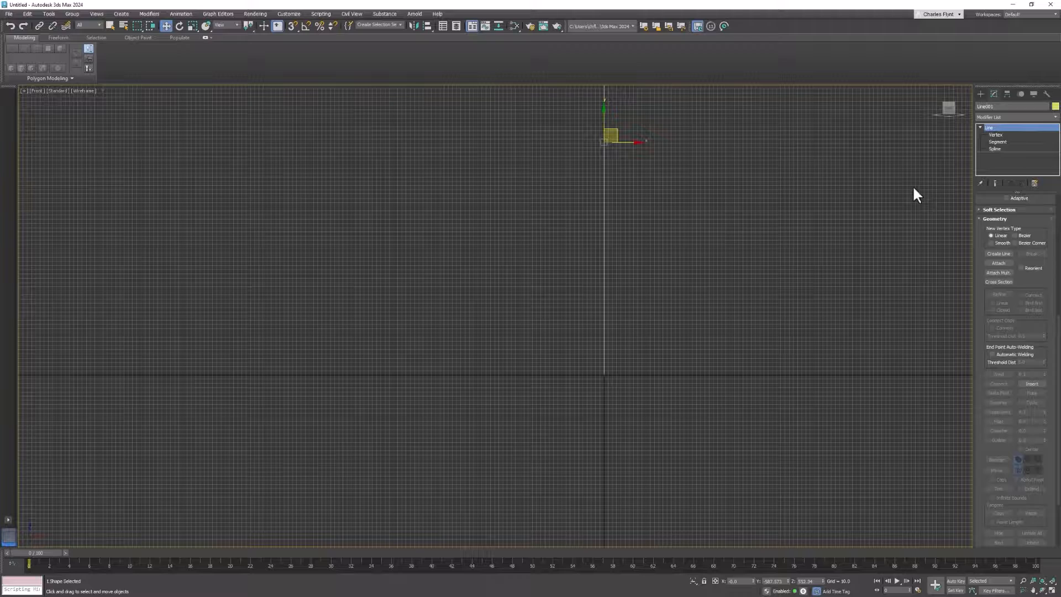
{"action": "left_click", "coordinate": [996, 134]}
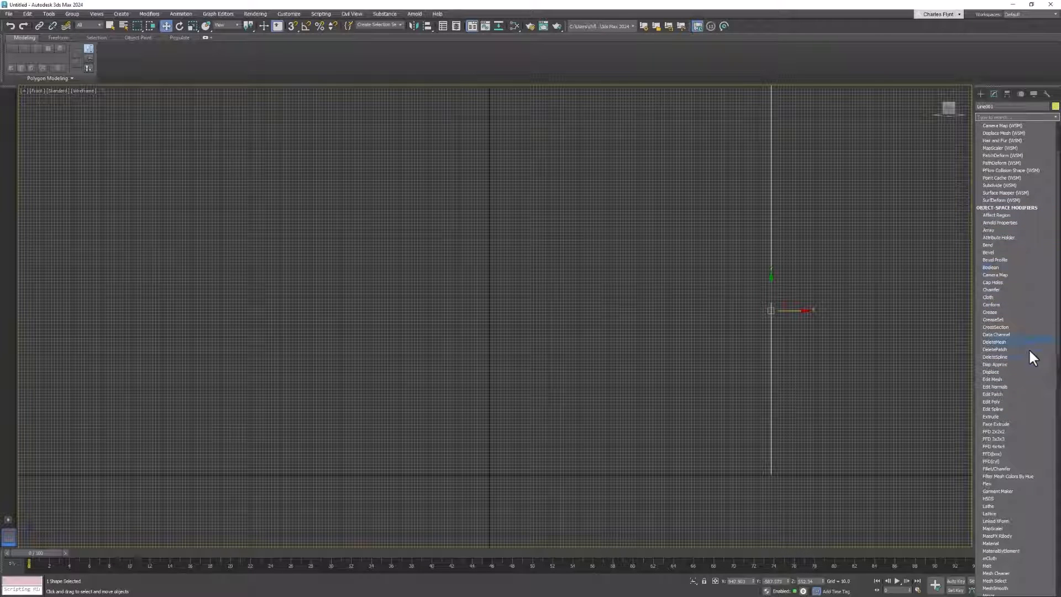
Apply an Extrude modifier to make the curved line a wide backdrop
{"action": "left_click", "coordinate": [990, 416]}
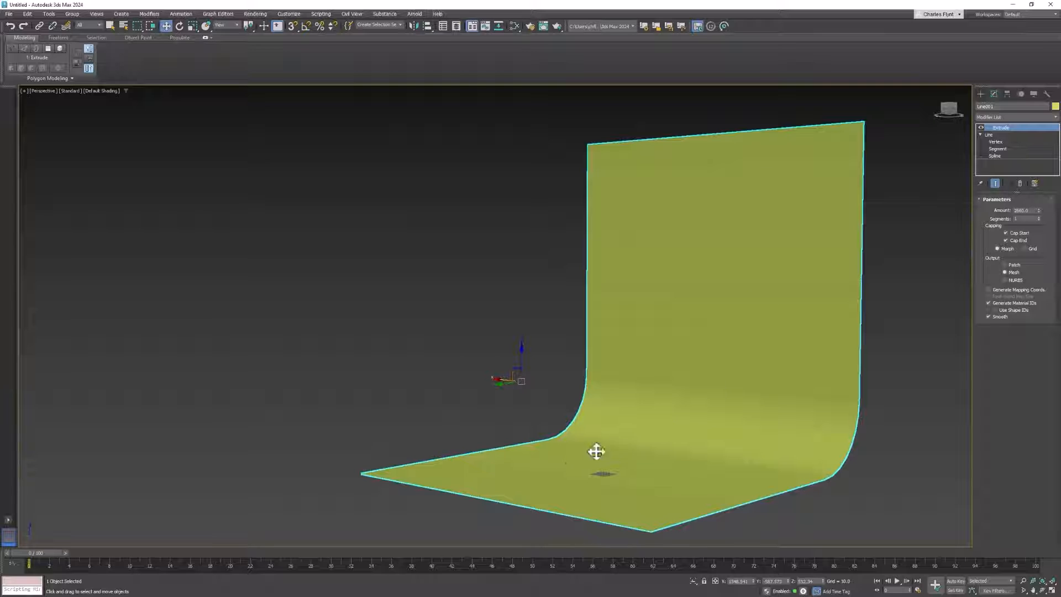
{"action": "mouse_move", "coordinate": [765, 313]}
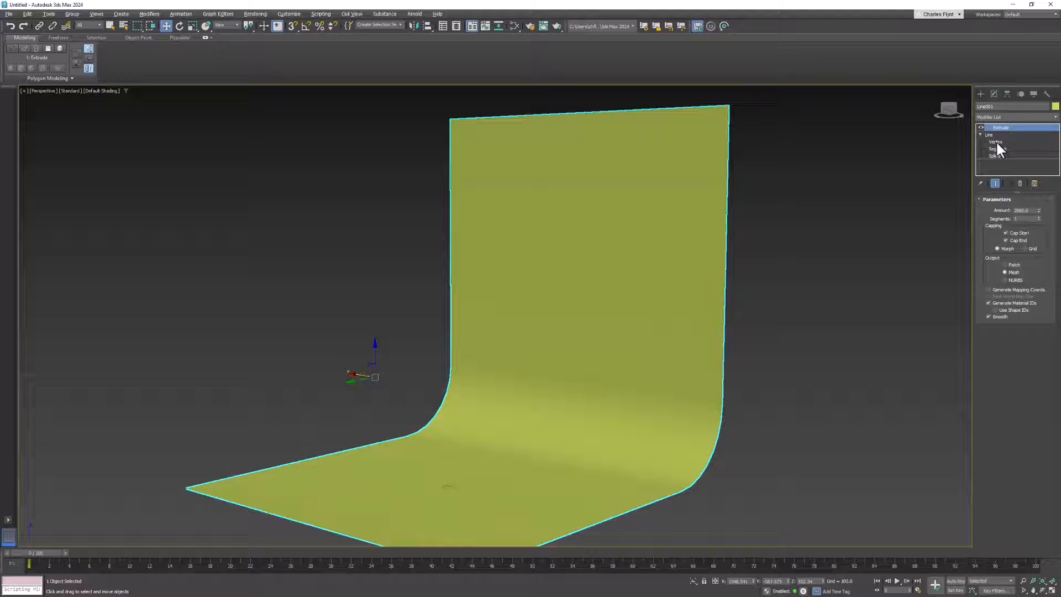
Switch the underlying Line to Spline sub-object level and reach the Geometry rollout
{"action": "left_click", "coordinate": [995, 156]}
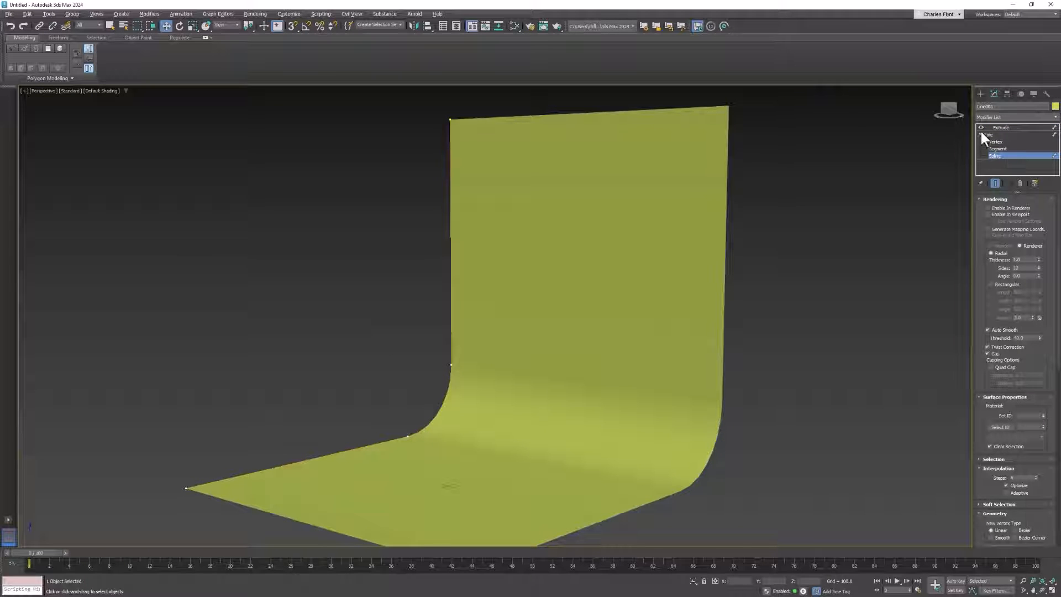
{"action": "scroll", "scroll_direction": "down", "scroll_amount": 3}
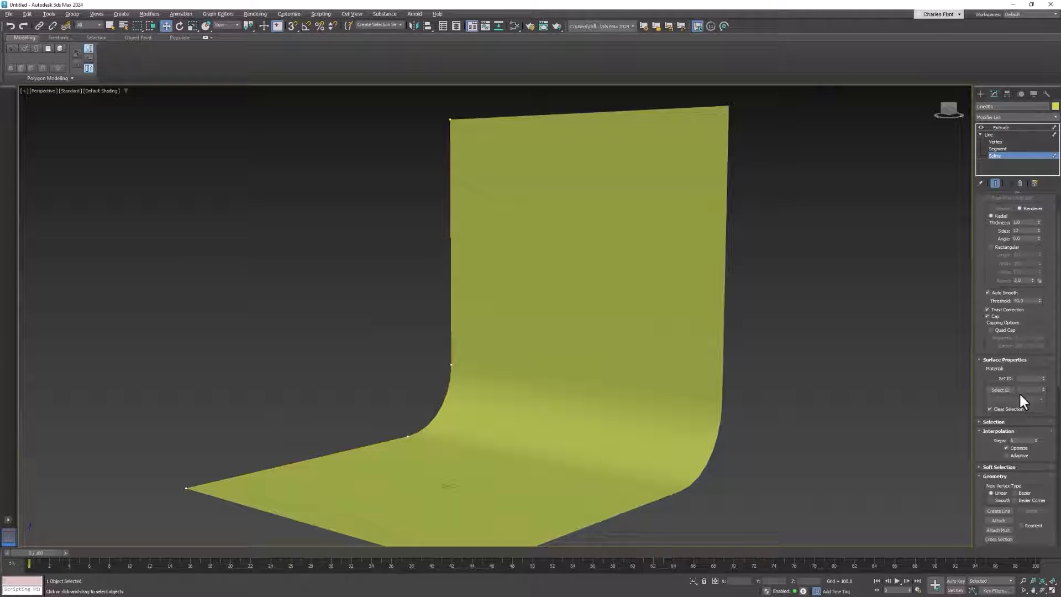
{"action": "scroll", "scroll_direction": "down", "scroll_amount": 3}
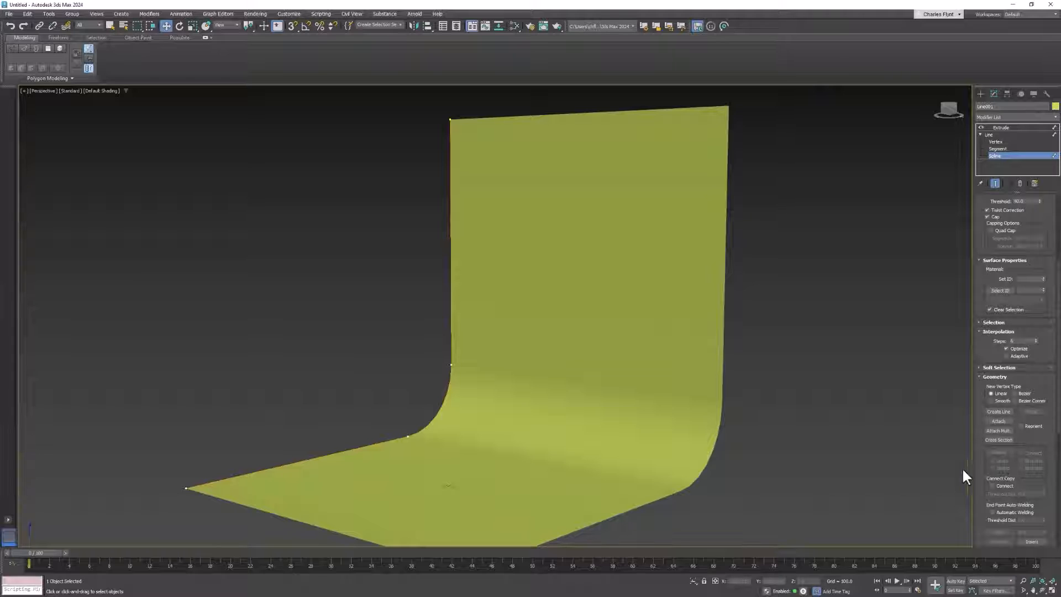
{"action": "scroll", "scroll_direction": "down", "scroll_amount": 3}
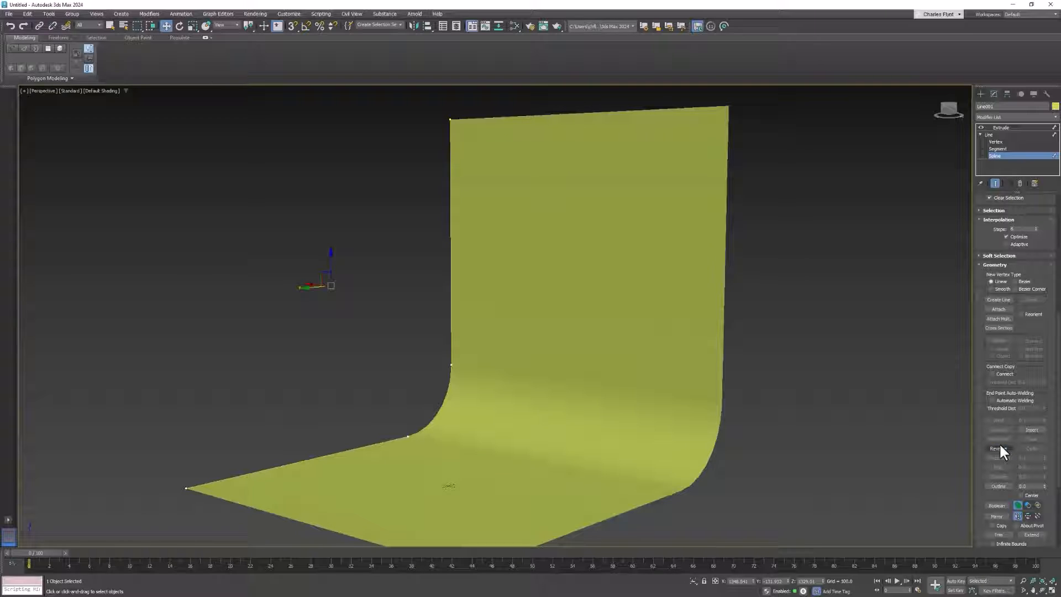
{"action": "mouse_move", "coordinate": [628, 355]}
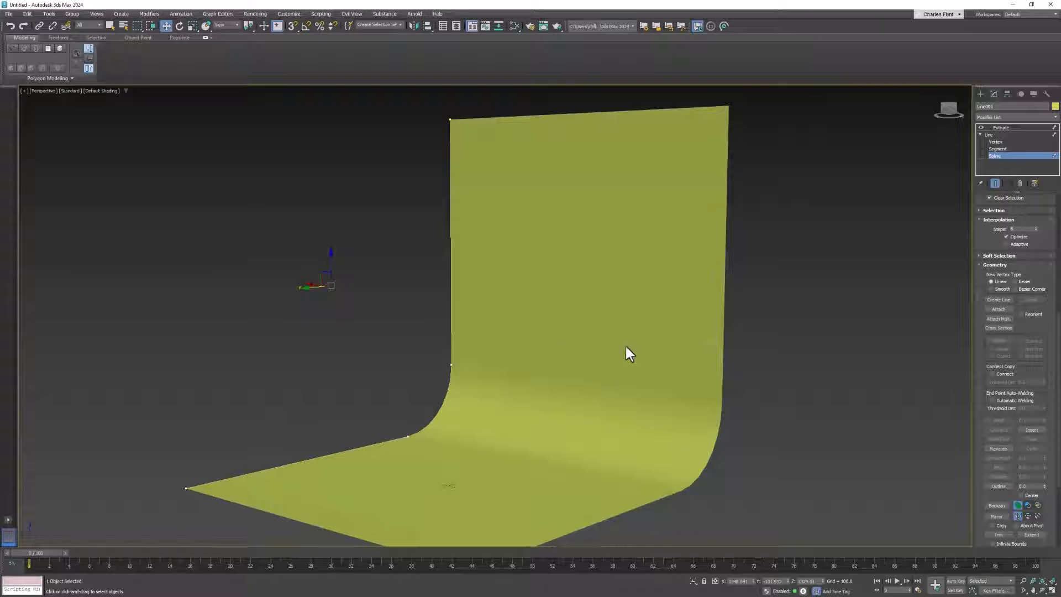
{"action": "mouse_move", "coordinate": [494, 450]}
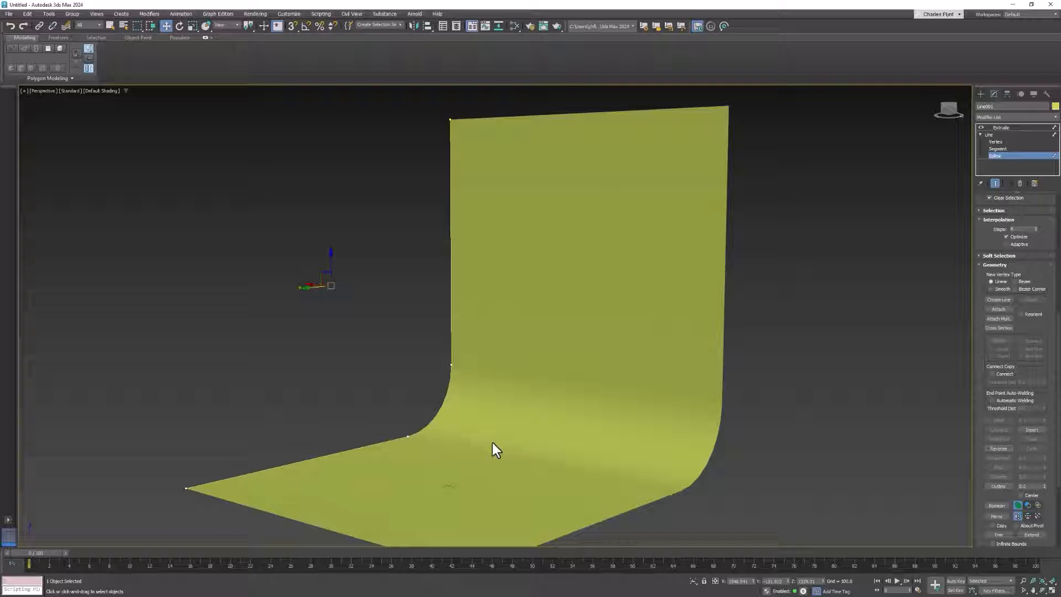
{"action": "mouse_move", "coordinate": [586, 104]}
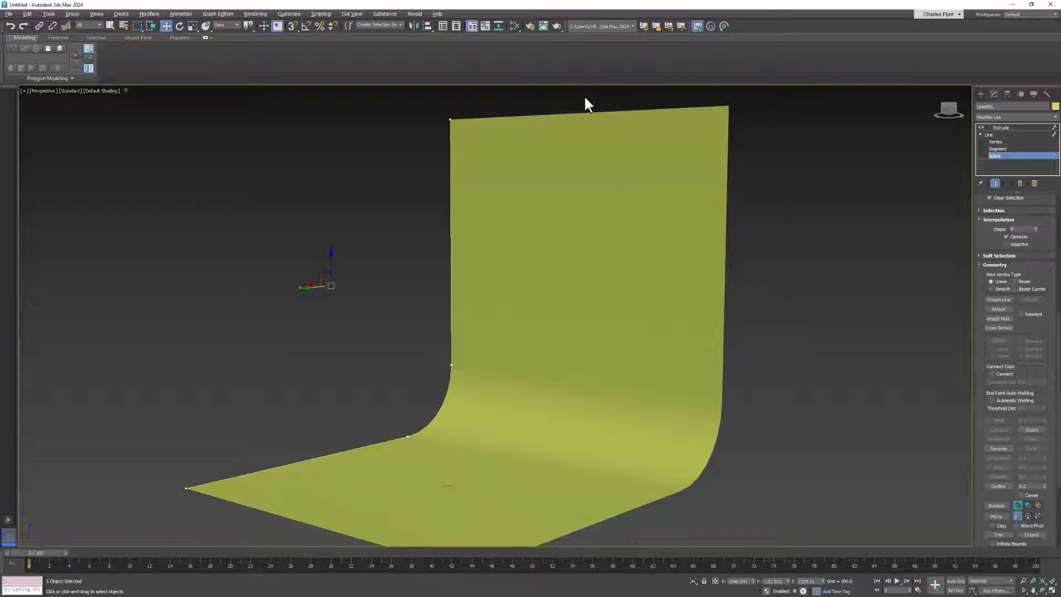
Create a Physical Material in the Slate editor and assign it to Line001
{"action": "left_click", "coordinate": [498, 26]}
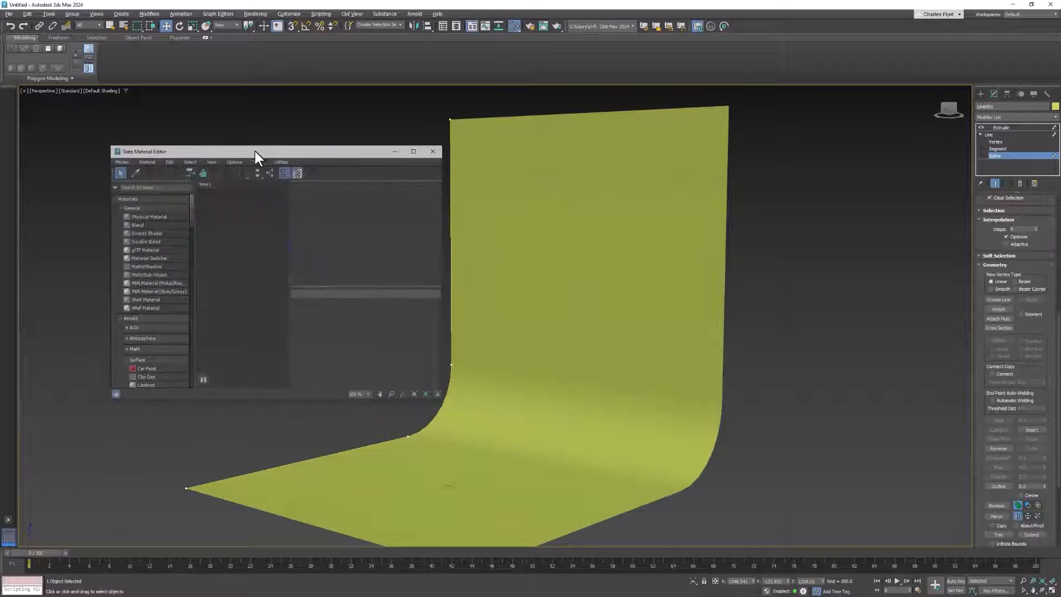
{"action": "double_click", "coordinate": [149, 216]}
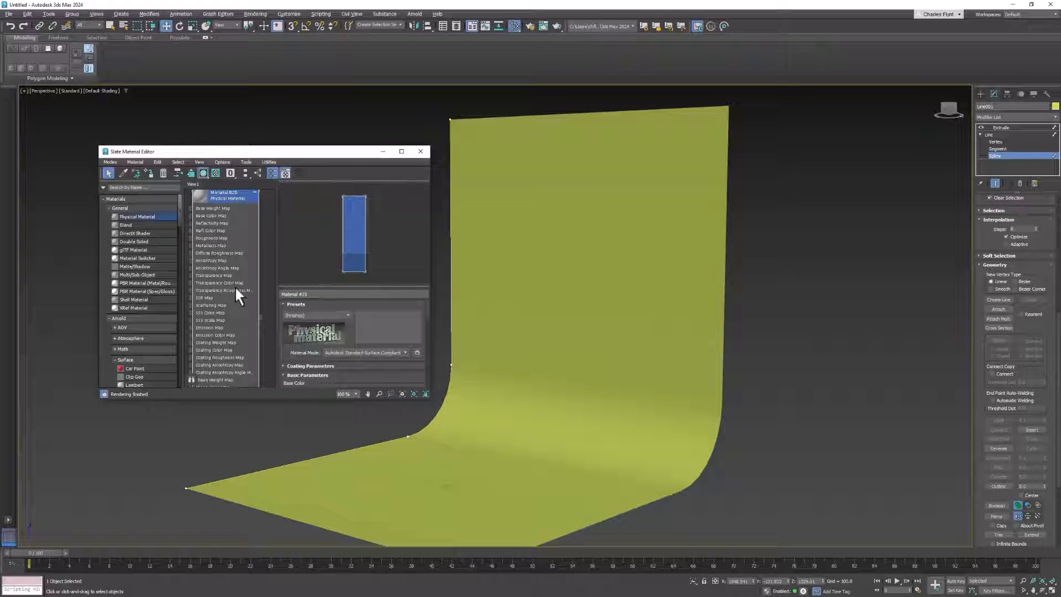
{"action": "mouse_move", "coordinate": [616, 332]}
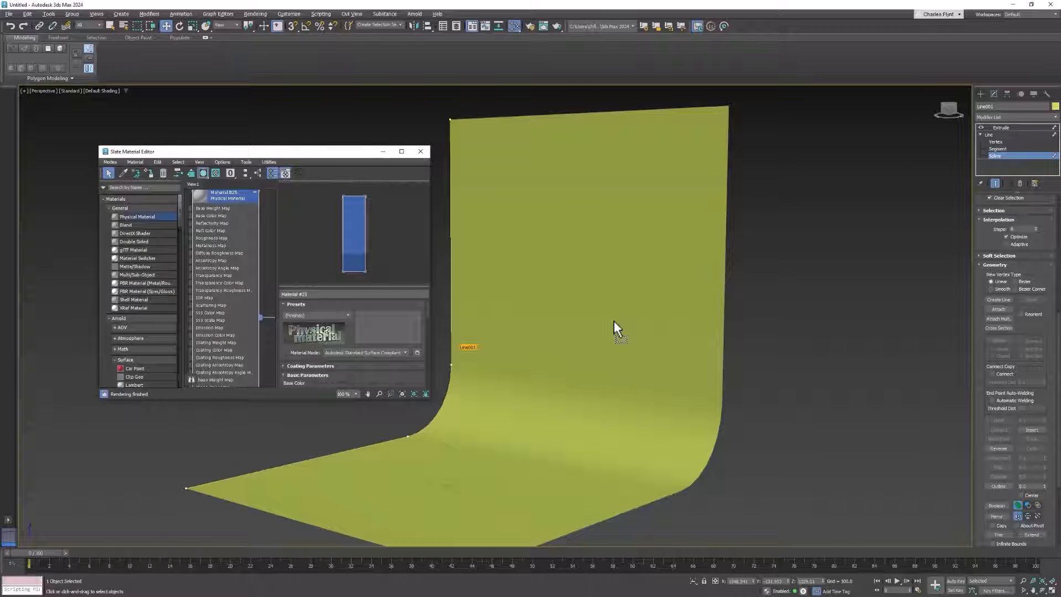
{"action": "left_click", "coordinate": [260, 205]}
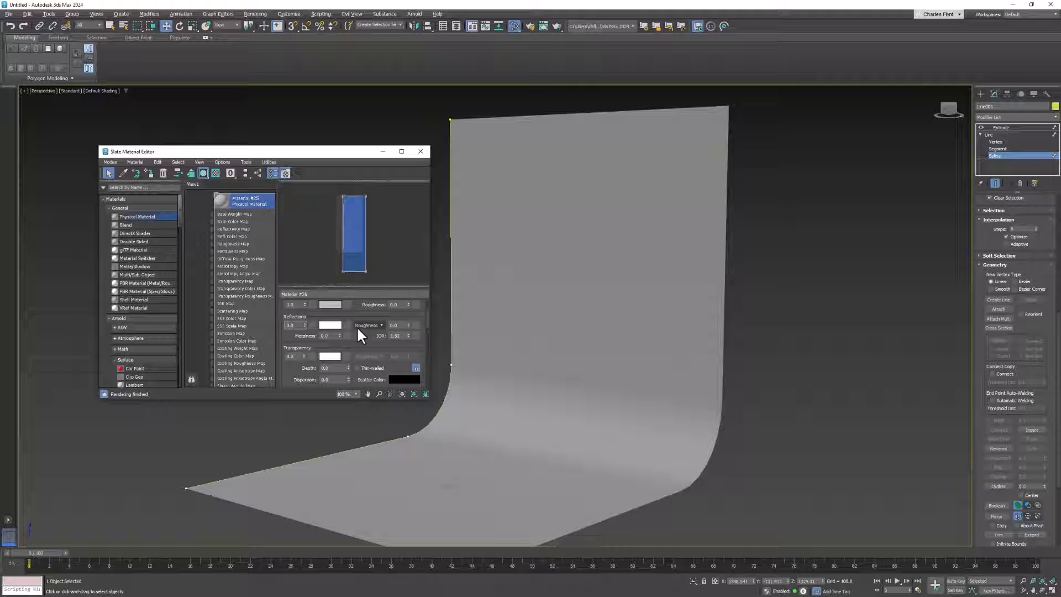
{"action": "mouse_move", "coordinate": [407, 272]}
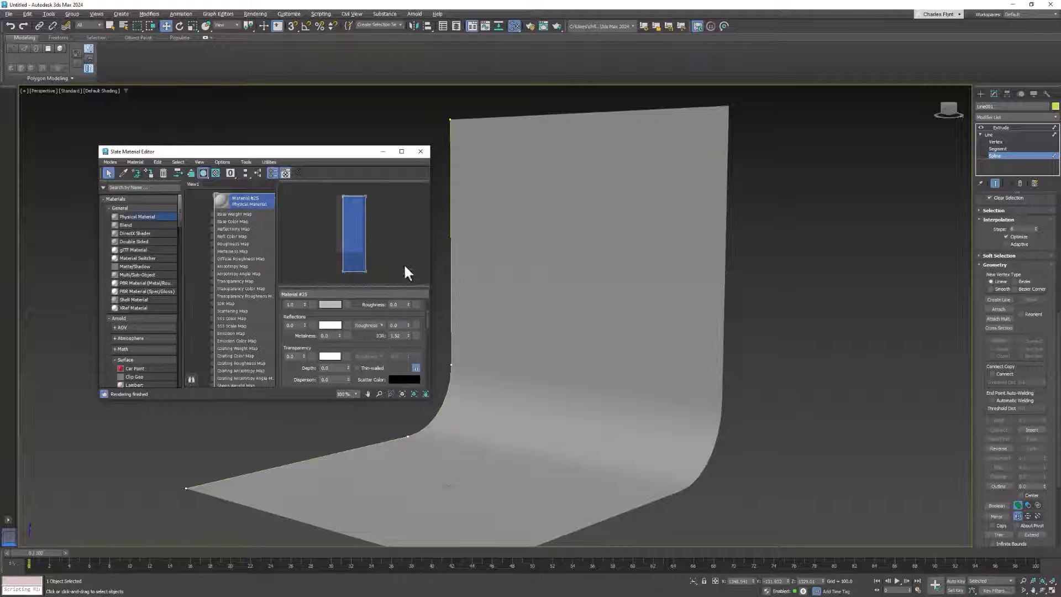
{"action": "mouse_move", "coordinate": [420, 151]}
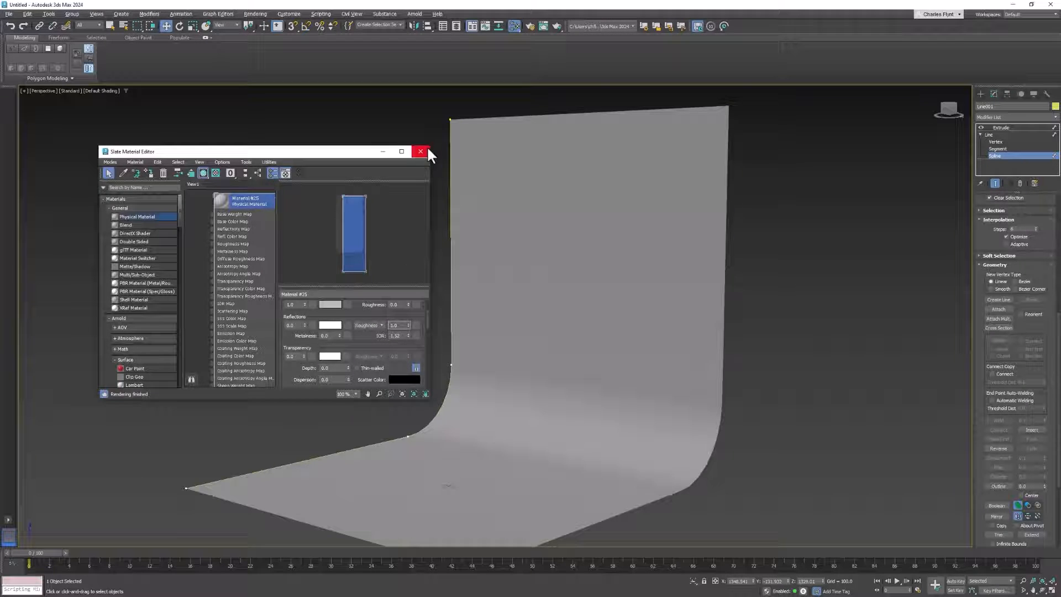
Close the Slate editor and choose Extended Primitives under Create > Geometry
{"action": "left_click", "coordinate": [420, 151]}
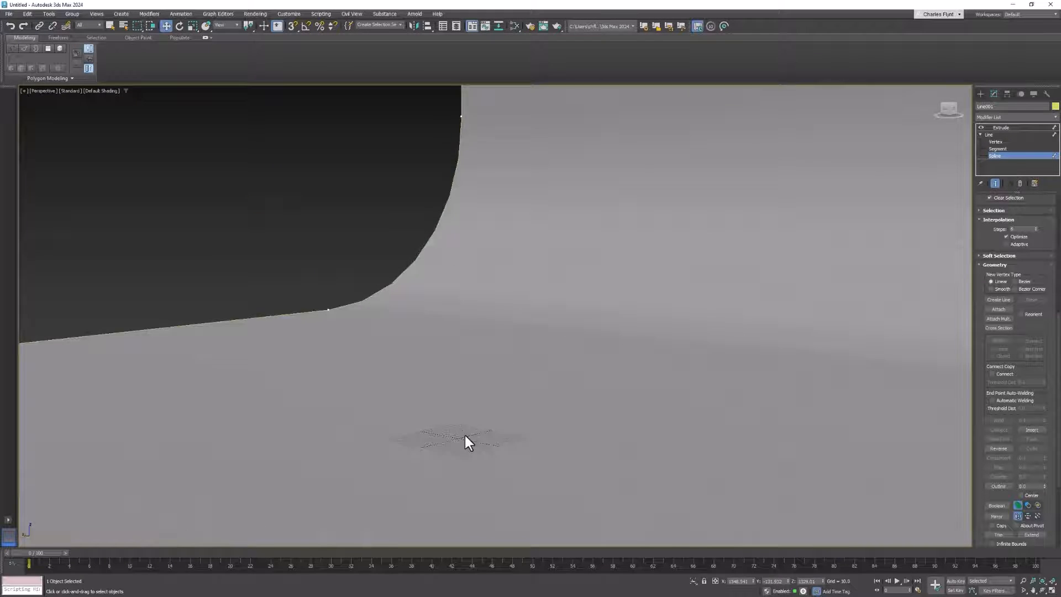
{"action": "left_click", "coordinate": [980, 94]}
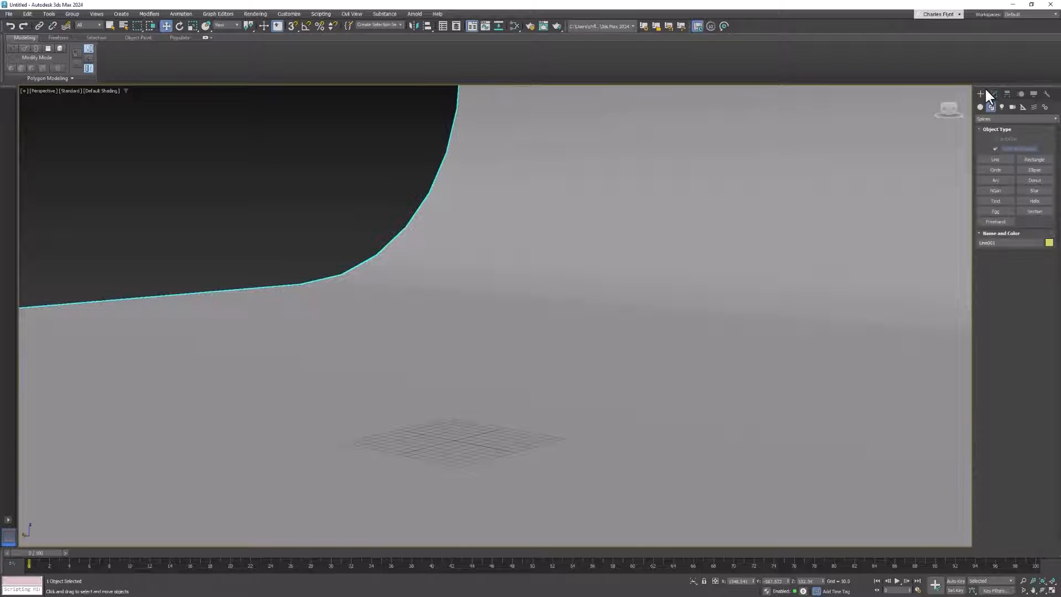
{"action": "left_click", "coordinate": [979, 107]}
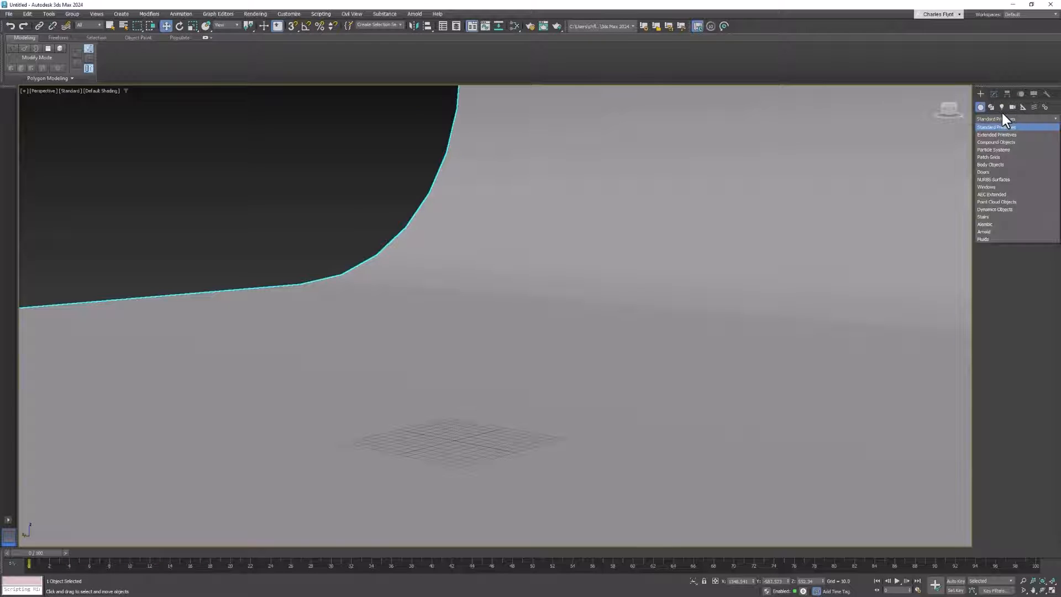
{"action": "mouse_move", "coordinate": [995, 135]}
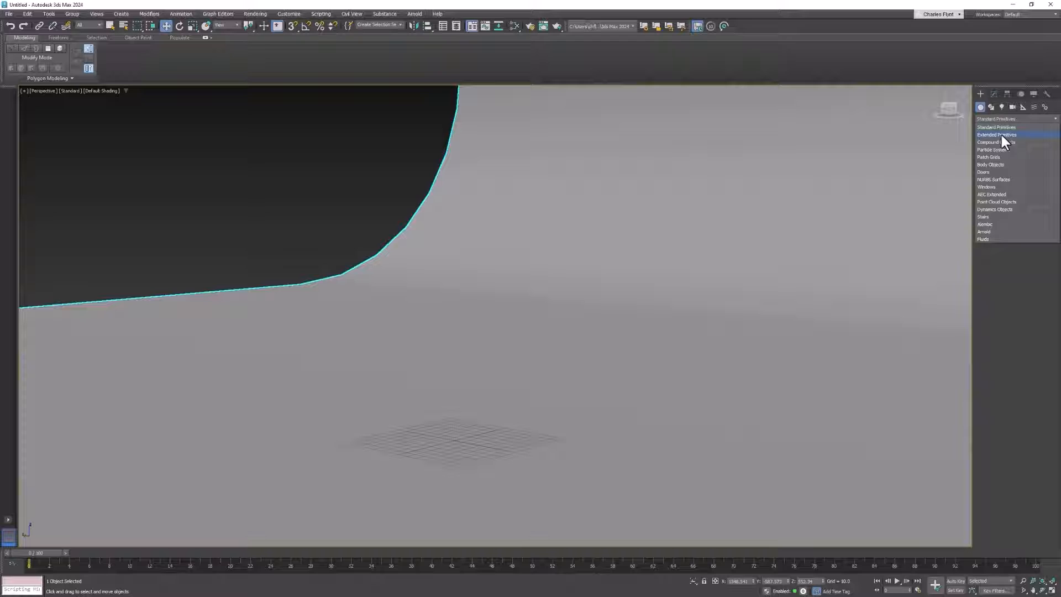
{"action": "left_click", "coordinate": [996, 135]}
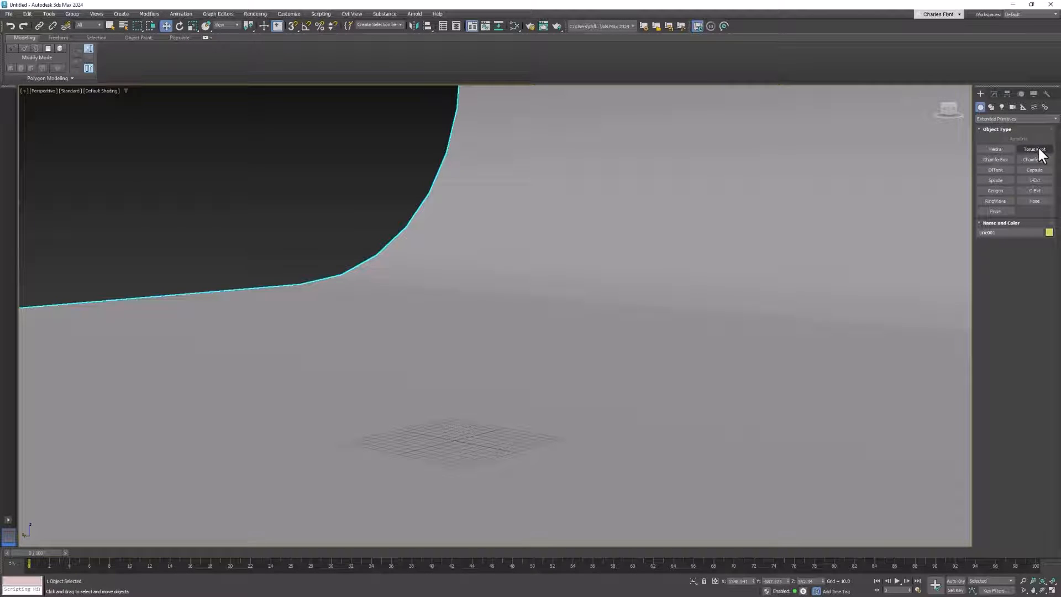
Create a purple Torus Knot on the floor and view its parameters
{"action": "left_click", "coordinate": [1033, 149]}
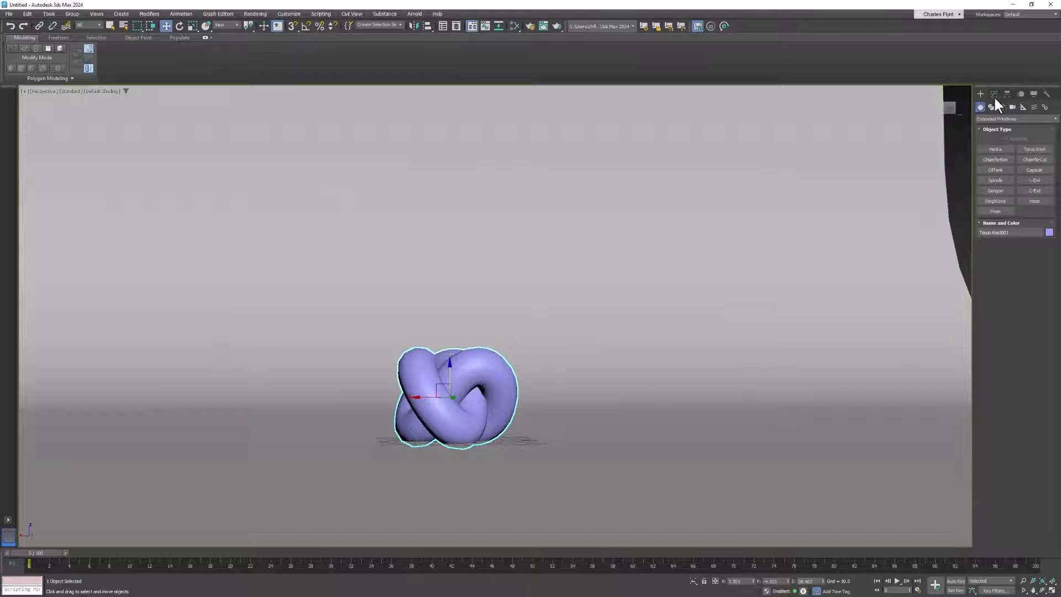
{"action": "left_click", "coordinate": [995, 94]}
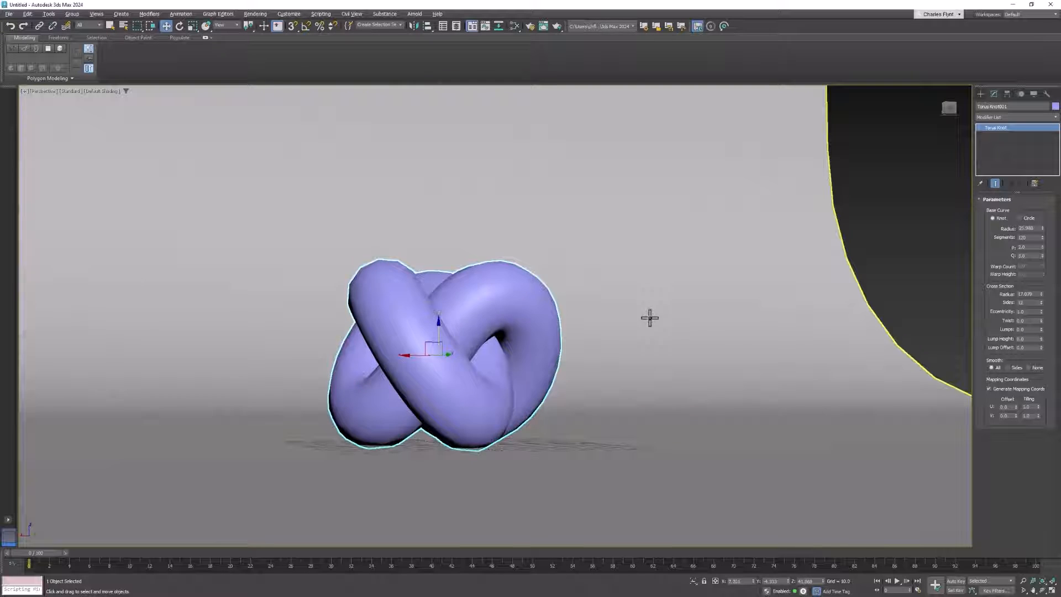
{"action": "scroll", "scroll_direction": "down", "scroll_amount": 3}
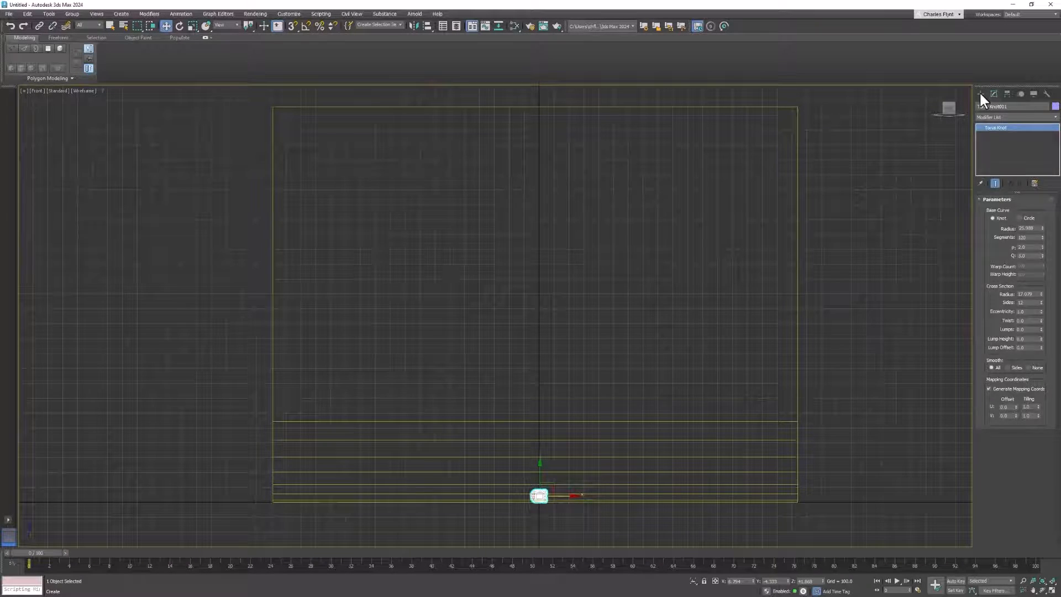
Place an Arnold Light above the knot from the Arnold lights category
{"action": "left_click", "coordinate": [979, 94]}
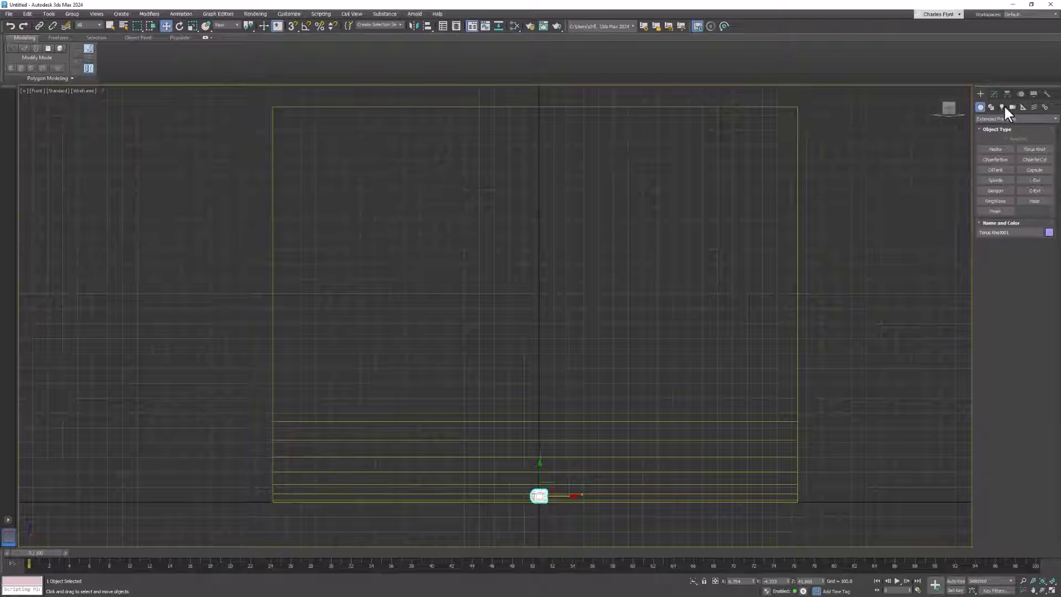
{"action": "left_click", "coordinate": [1002, 107]}
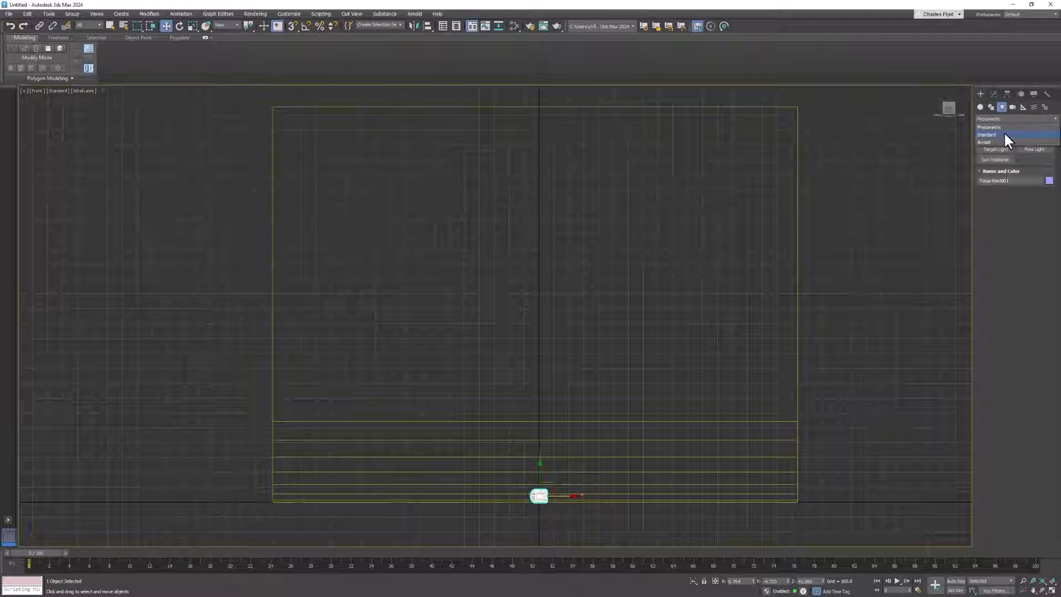
{"action": "left_click", "coordinate": [985, 142]}
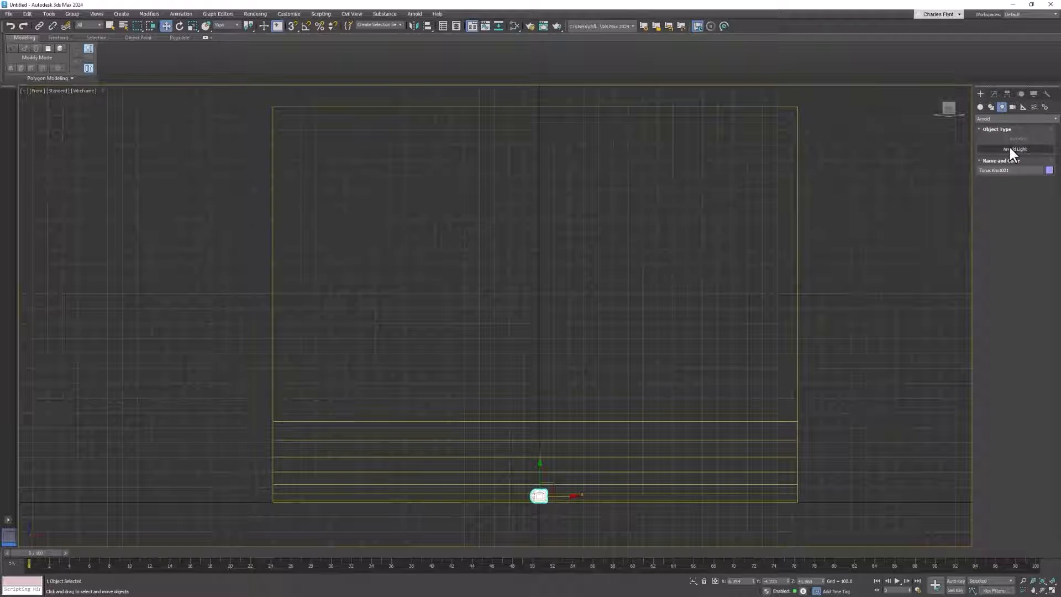
{"action": "left_click", "coordinate": [1014, 149]}
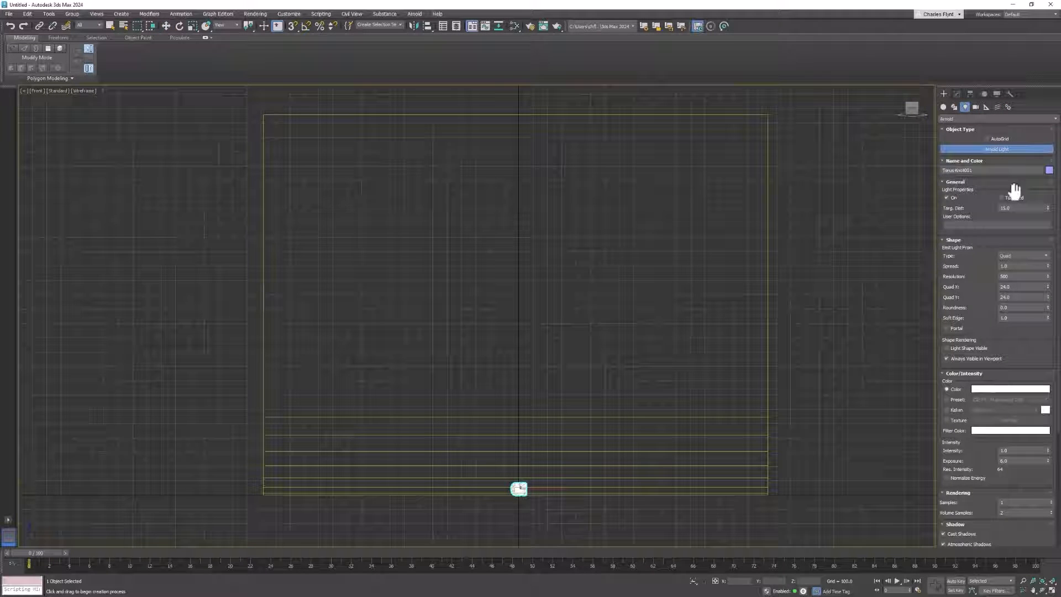
{"action": "mouse_move", "coordinate": [519, 376]}
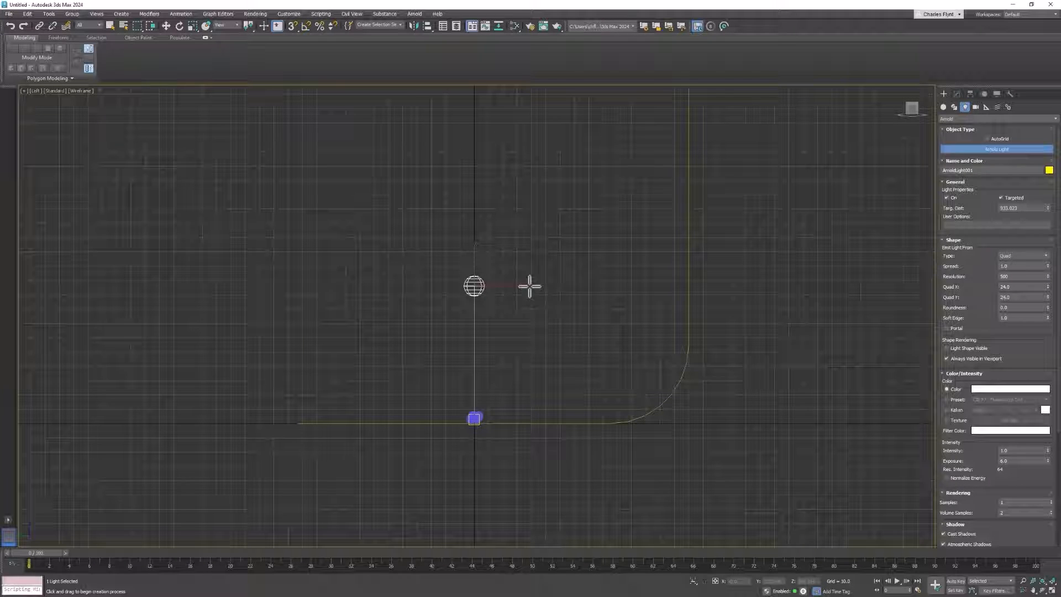
Set the Arnold light's Quad X width to 353.7
{"action": "left_click", "coordinate": [952, 94]}
{"action": "type", "text": "60.5"}
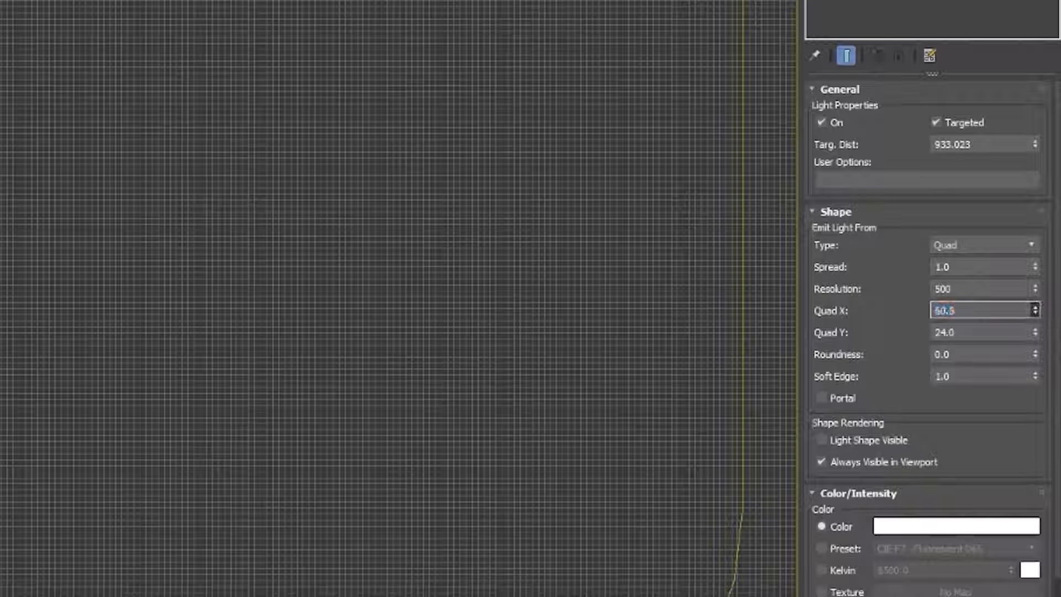
{"action": "type", "text": "353.7"}
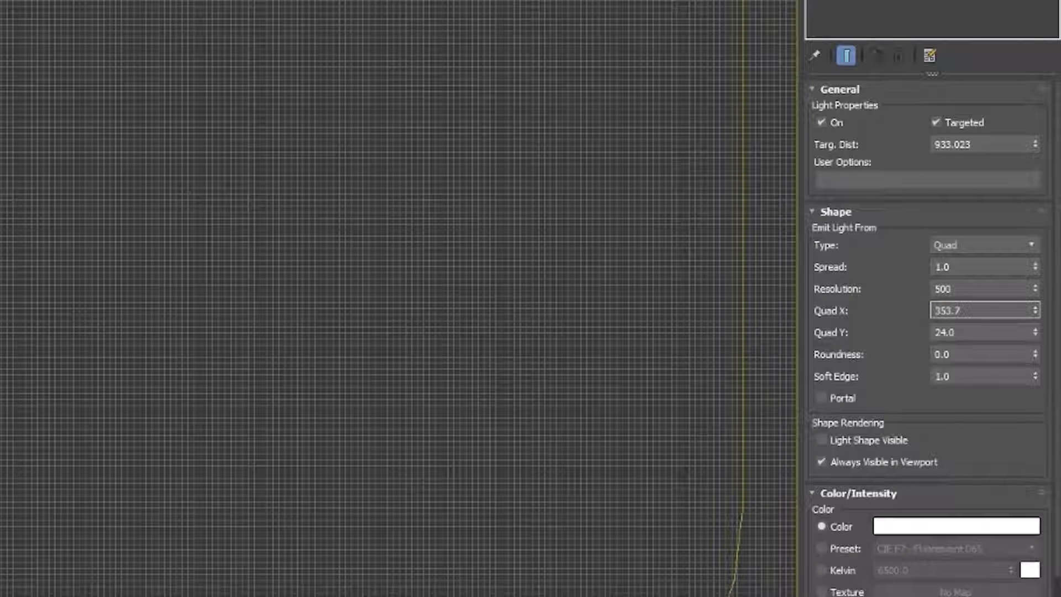
{"action": "mouse_move", "coordinate": [992, 324]}
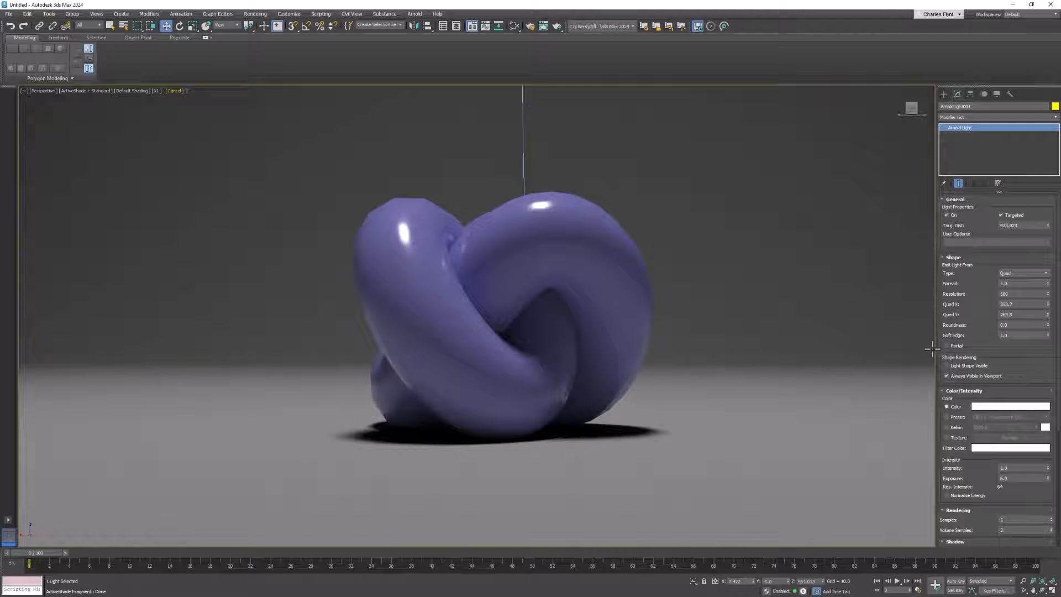
Scroll through the Arnold light's settings in the Modify panel
{"action": "scroll", "scroll_direction": "down", "scroll_amount": 3}
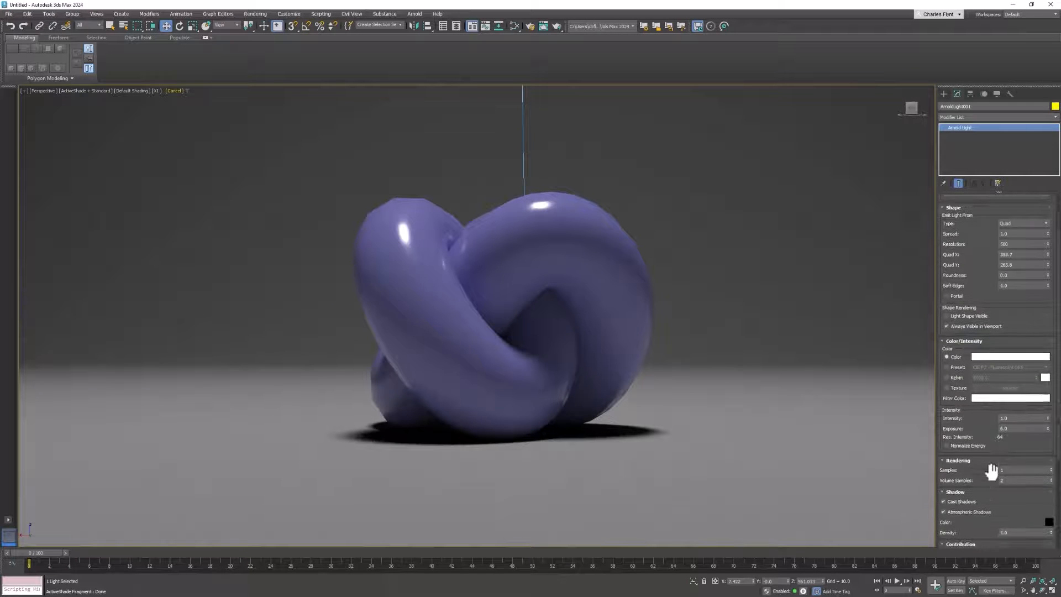
{"action": "scroll", "scroll_direction": "down", "scroll_amount": 3}
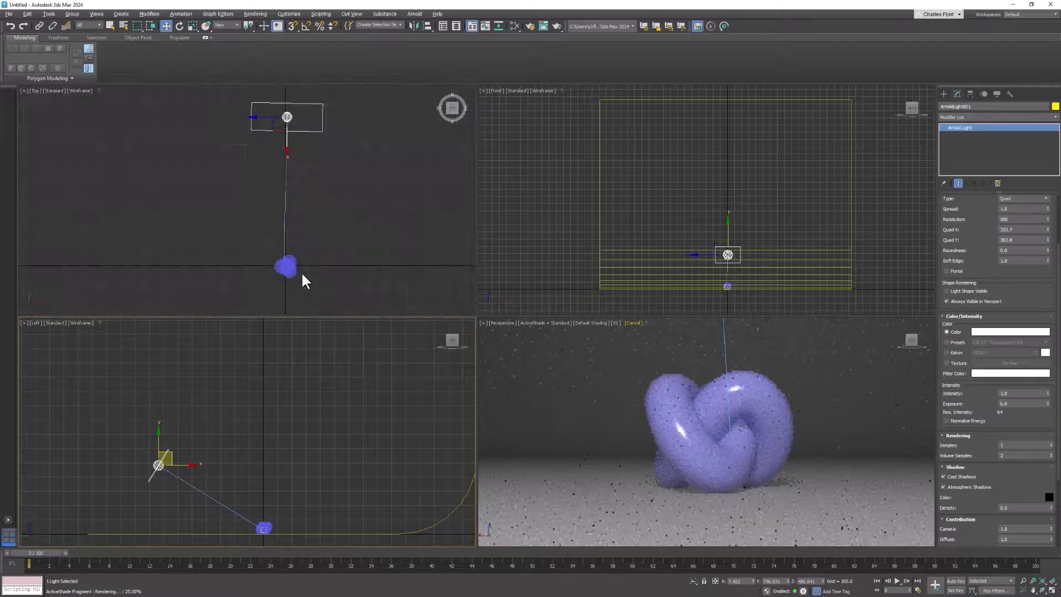
Zoom out the Top view and slide the key light sideways, off to the knot's side
{"action": "left_click_drag", "start_coordinate": [286, 117], "coordinate": [277, 171]}
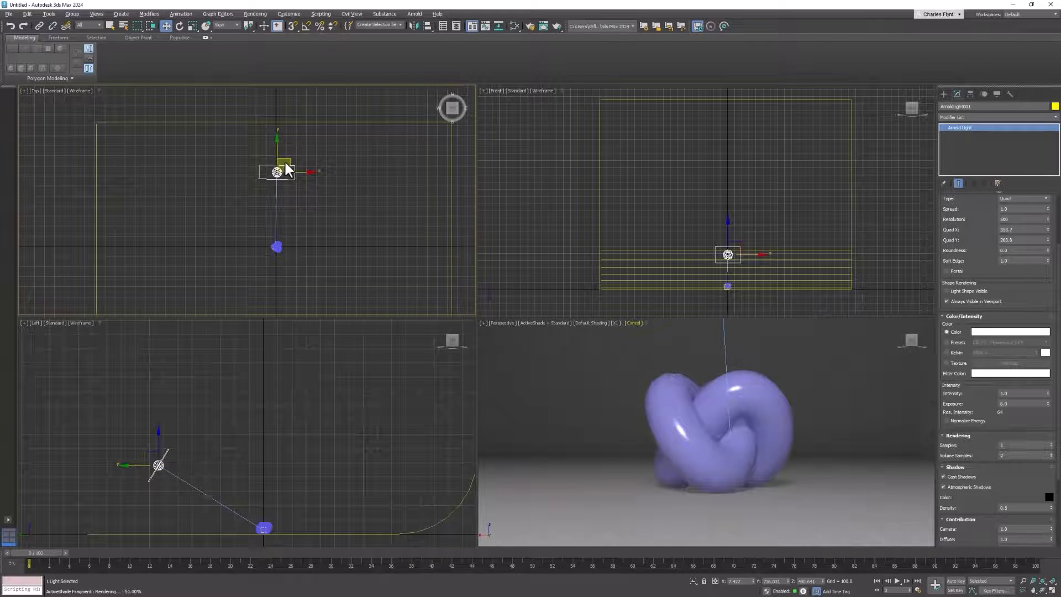
{"action": "left_click_drag", "start_coordinate": [276, 171], "coordinate": [243, 171]}
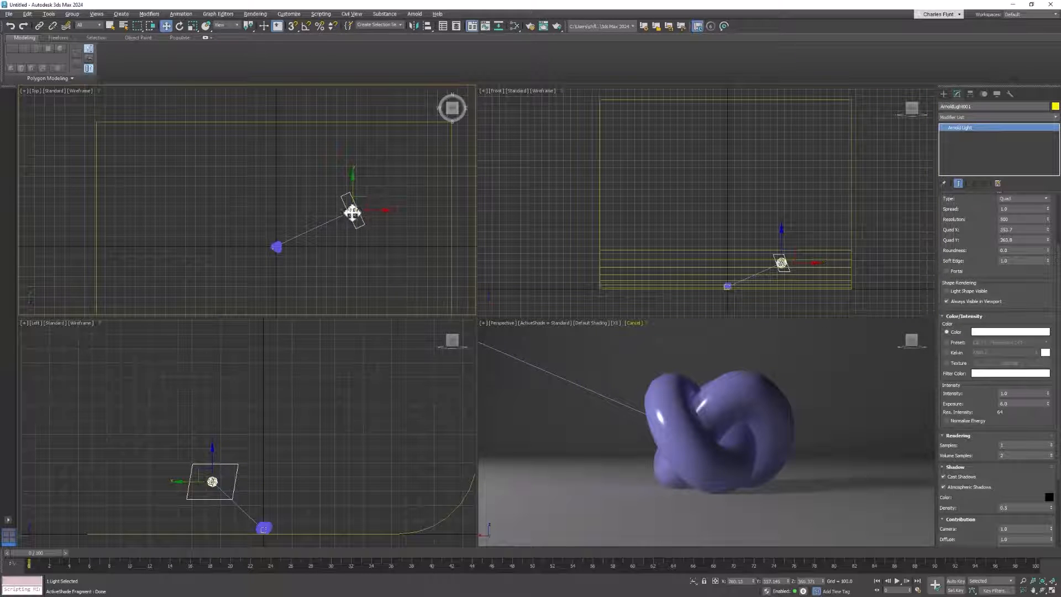
Shift-drag the Arnold light in Top view to clone it onto the knot's opposite side
{"action": "left_click_drag", "start_coordinate": [353, 212], "coordinate": [328, 181]}
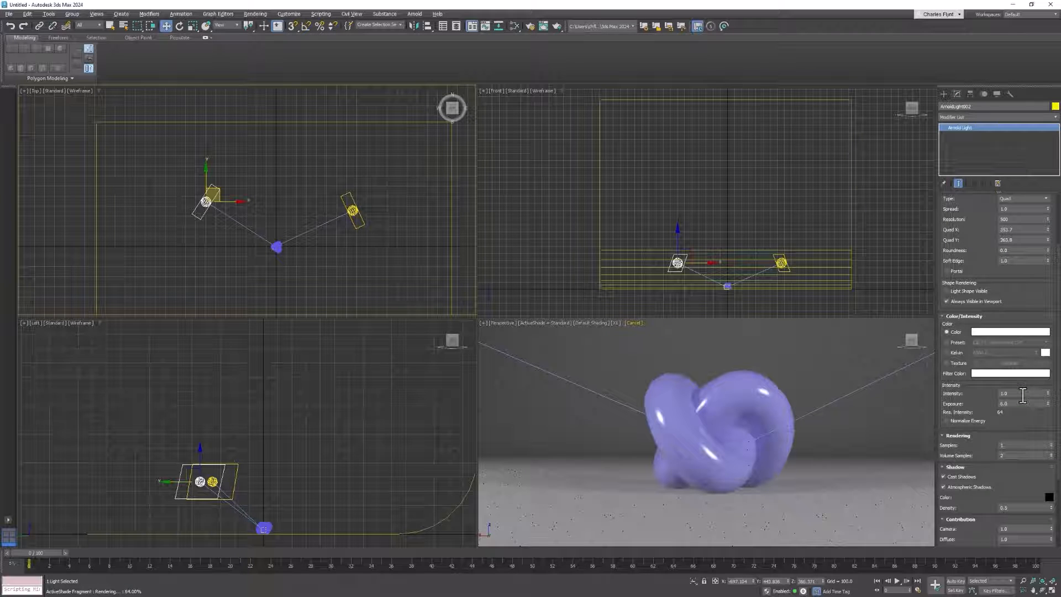
{"action": "mouse_move", "coordinate": [1048, 399]}
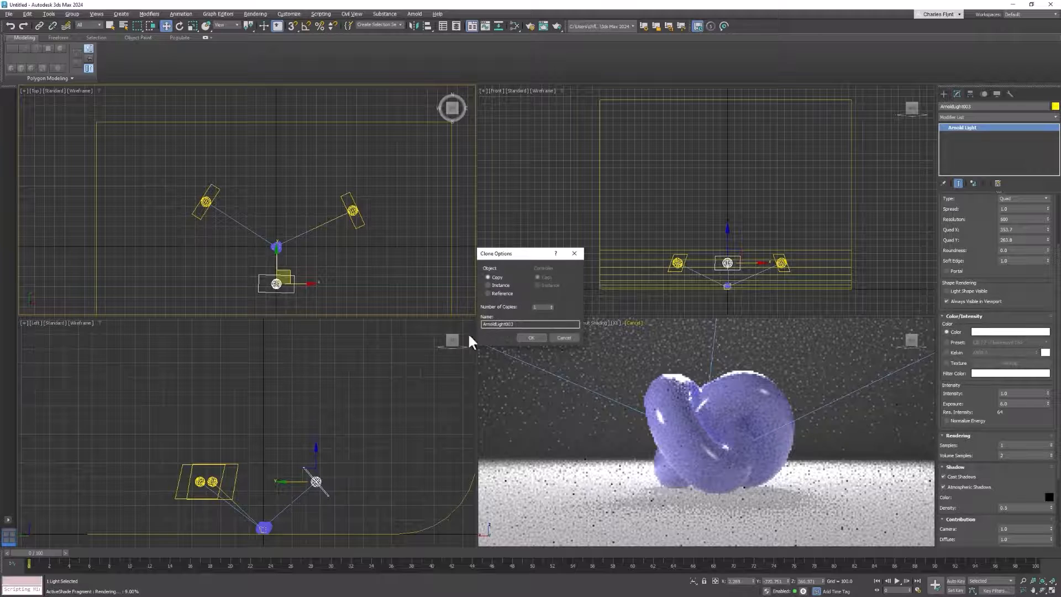
Confirm the light copy and place ArnoldLight003 raised in front of the knot
{"action": "left_click", "coordinate": [532, 337]}
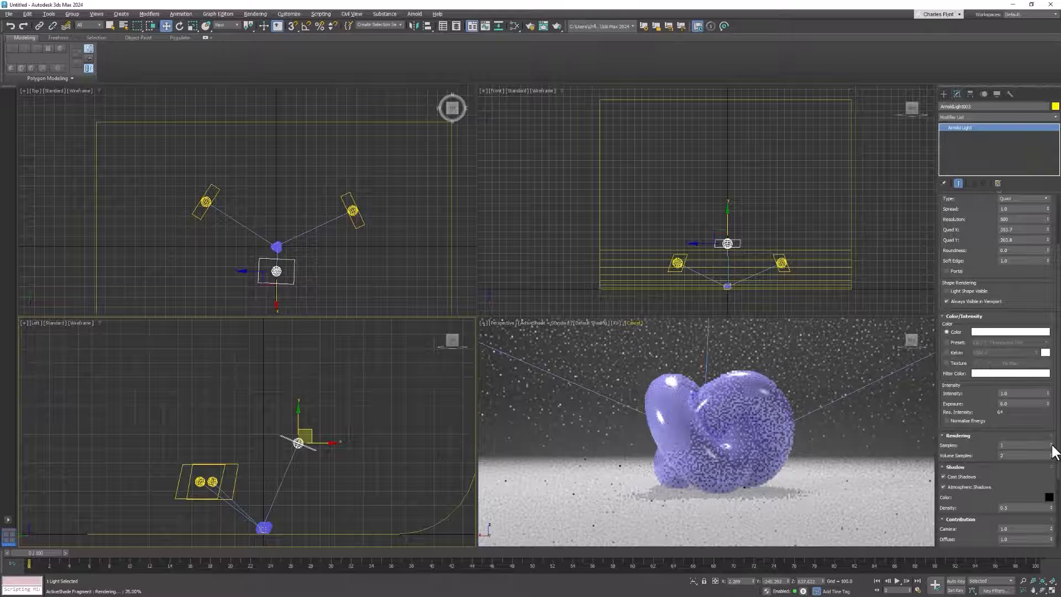
{"action": "left_click", "coordinate": [1052, 443]}
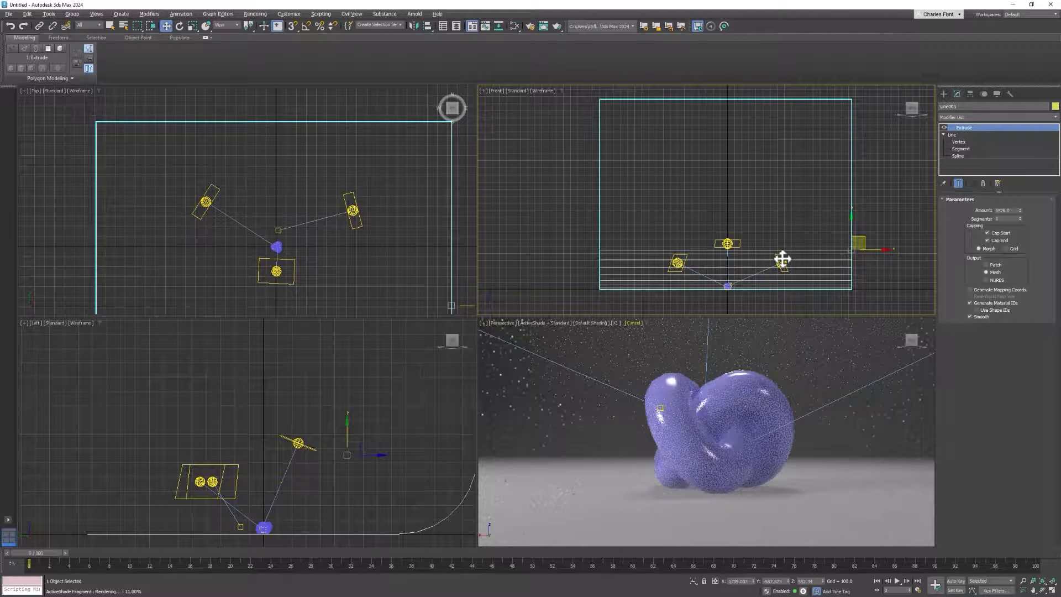
{"action": "left_click", "coordinate": [352, 211]}
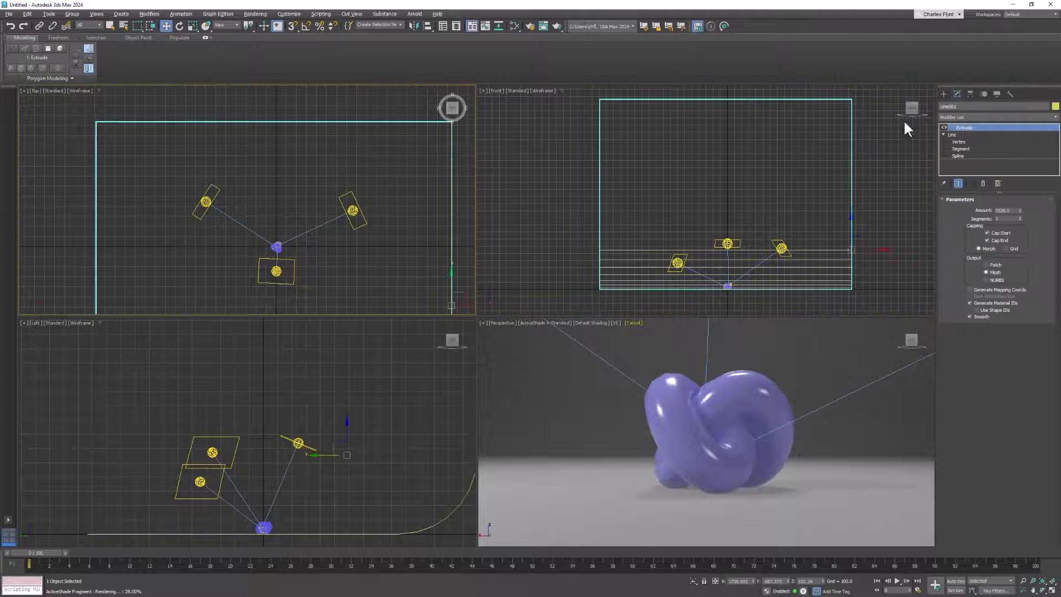
Select Line001's name field in the Modify panel to rename the backdrop
{"action": "left_click", "coordinate": [981, 106]}
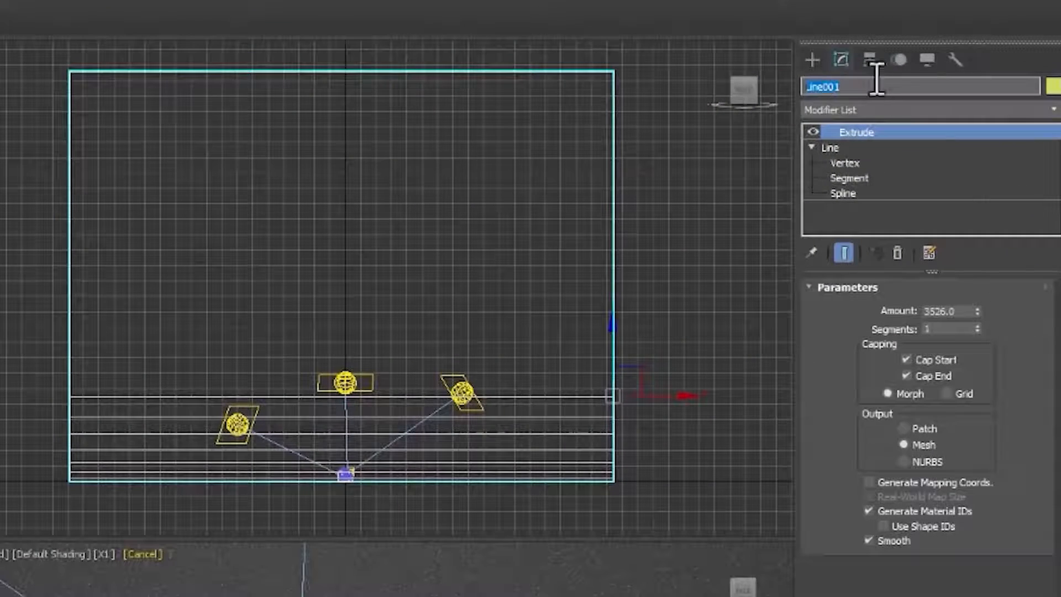
{"action": "mouse_move", "coordinate": [782, 132]}
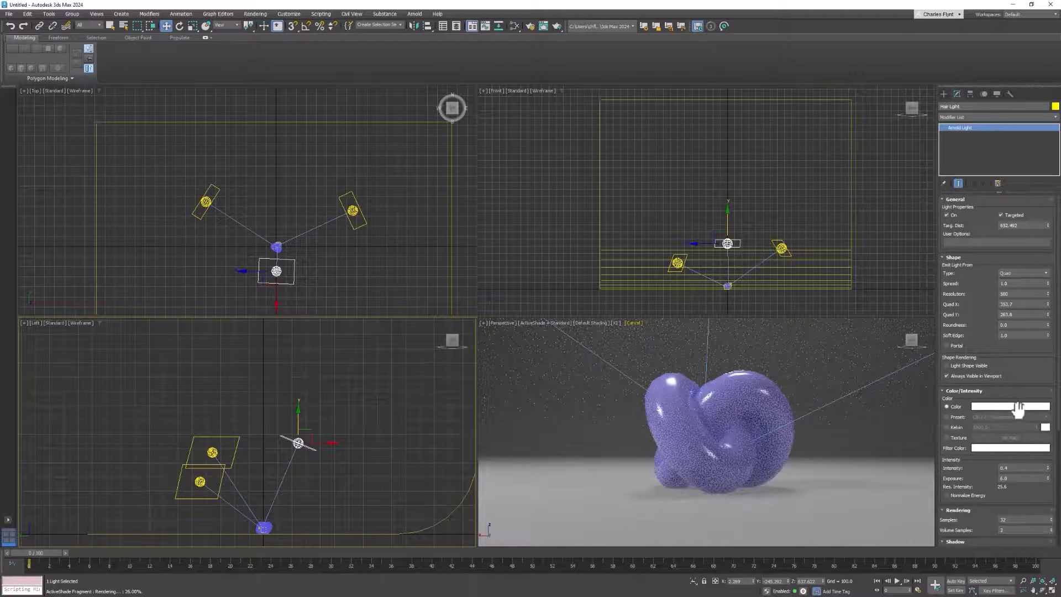
Colour the overhead light blue-violet and the Key Light a warm peach
{"action": "left_click", "coordinate": [1009, 407]}
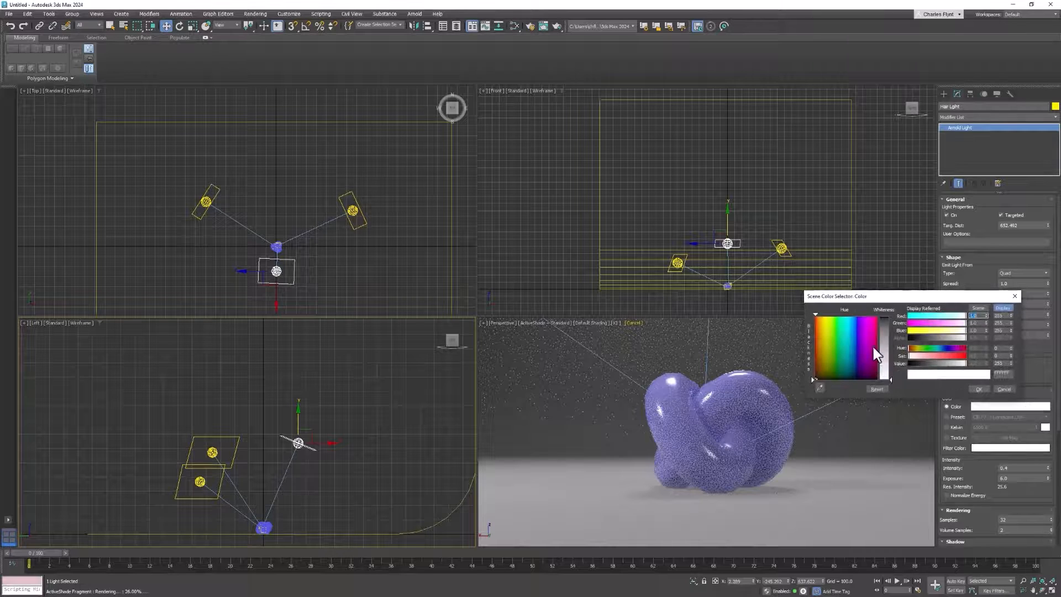
{"action": "left_click", "coordinate": [834, 329]}
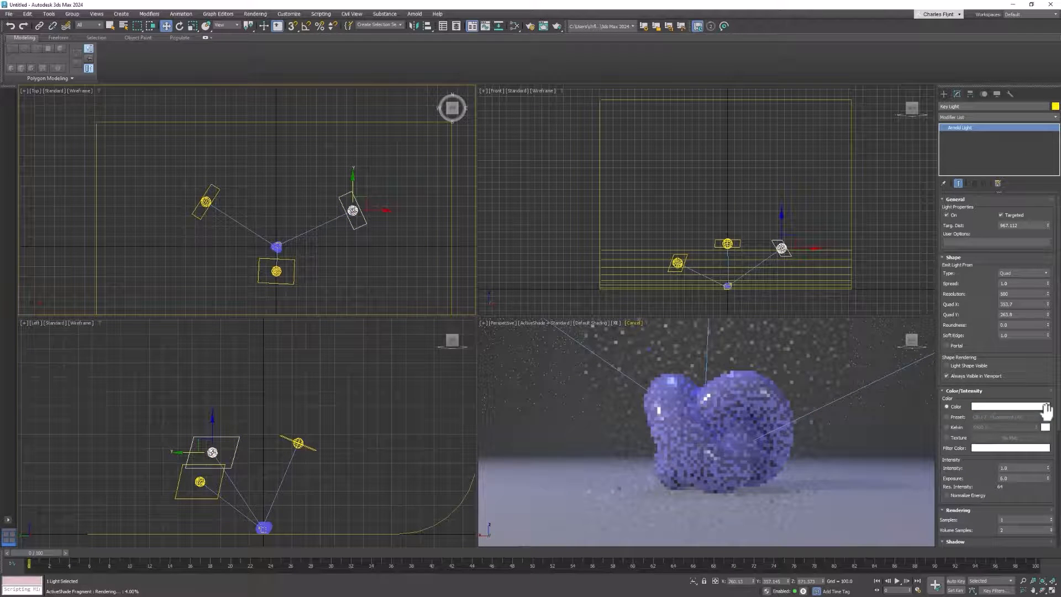
{"action": "left_click", "coordinate": [1009, 406]}
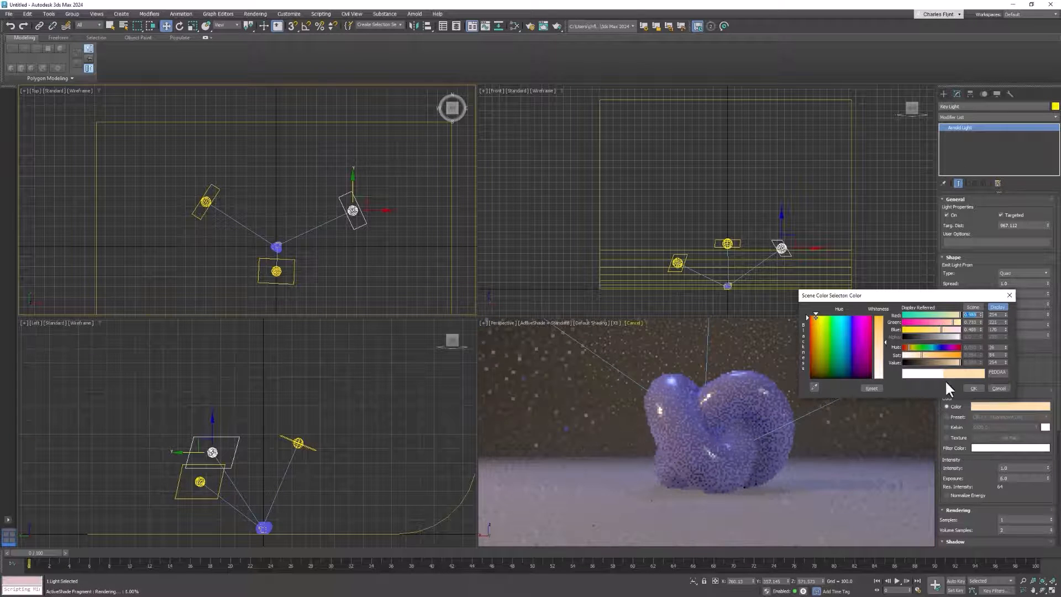
{"action": "left_click", "coordinate": [973, 388]}
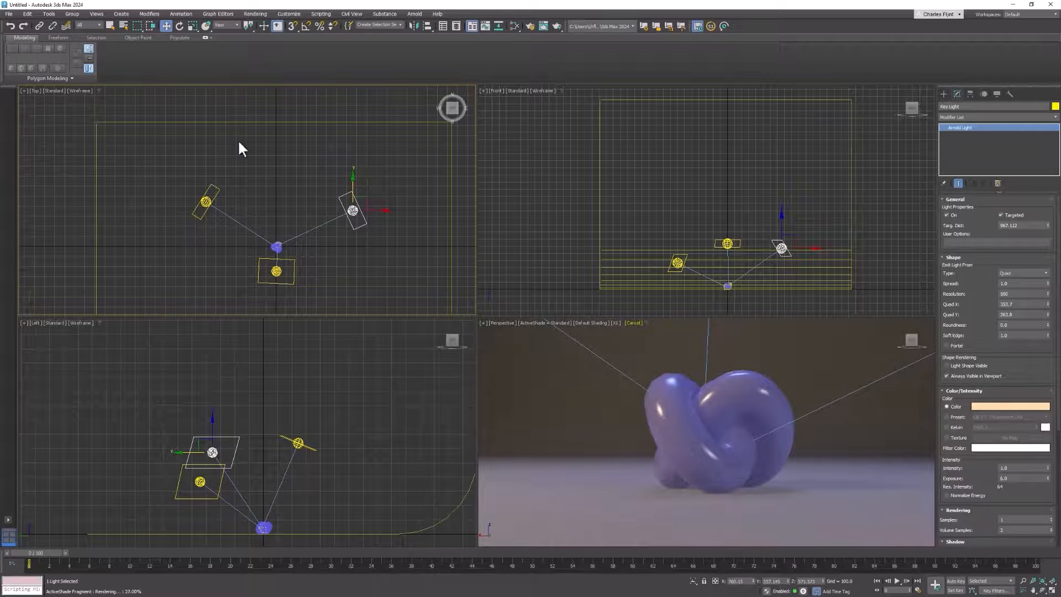
Use File > Save As to store the scene as Studio.max in the scenes folder
{"action": "left_click", "coordinate": [27, 13]}
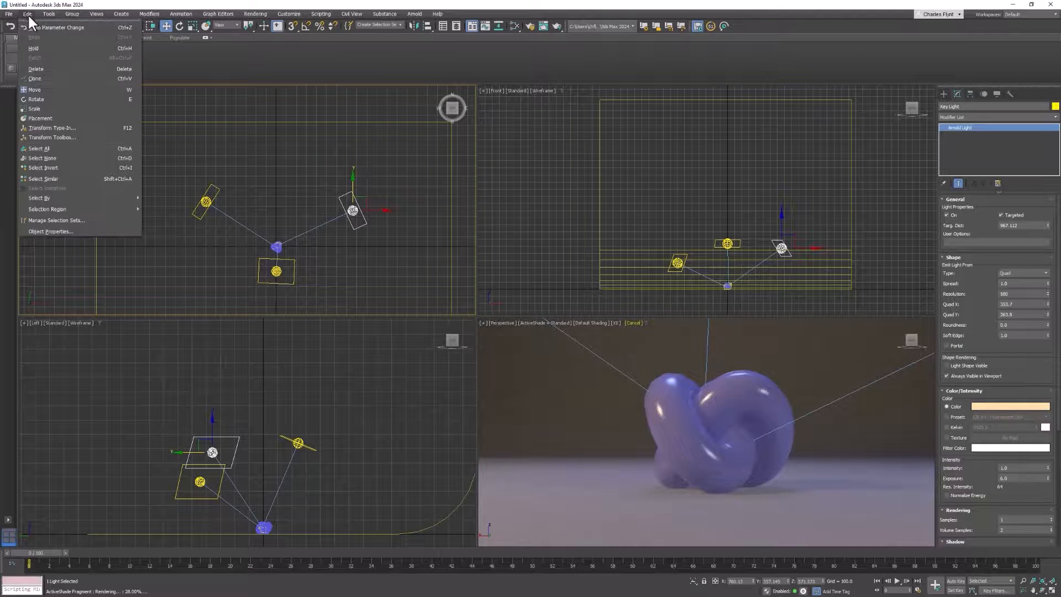
{"action": "left_click", "coordinate": [9, 13]}
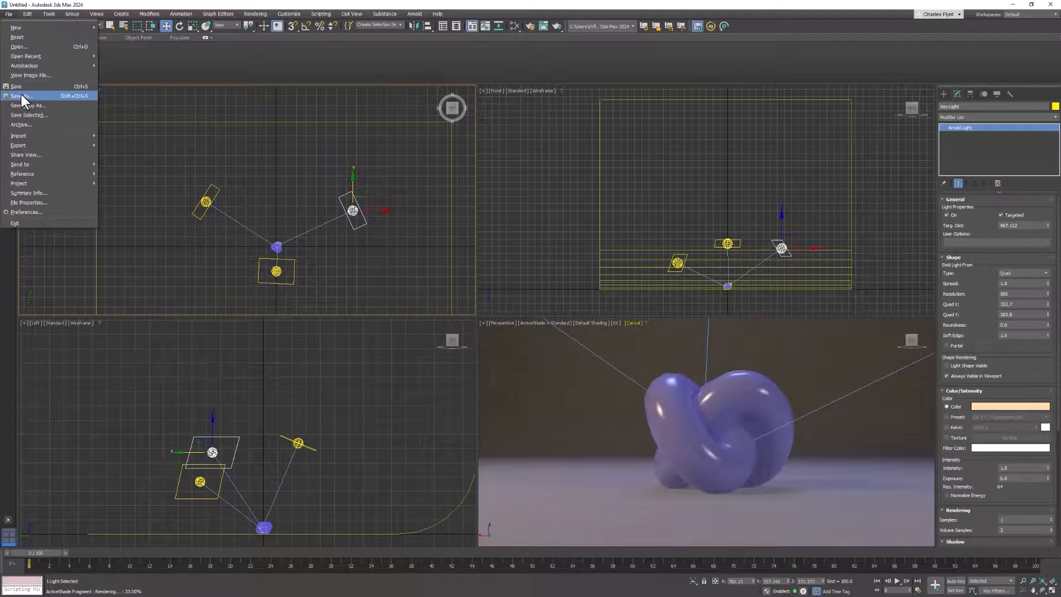
{"action": "left_click", "coordinate": [21, 96]}
{"action": "type", "text": "Studio"}
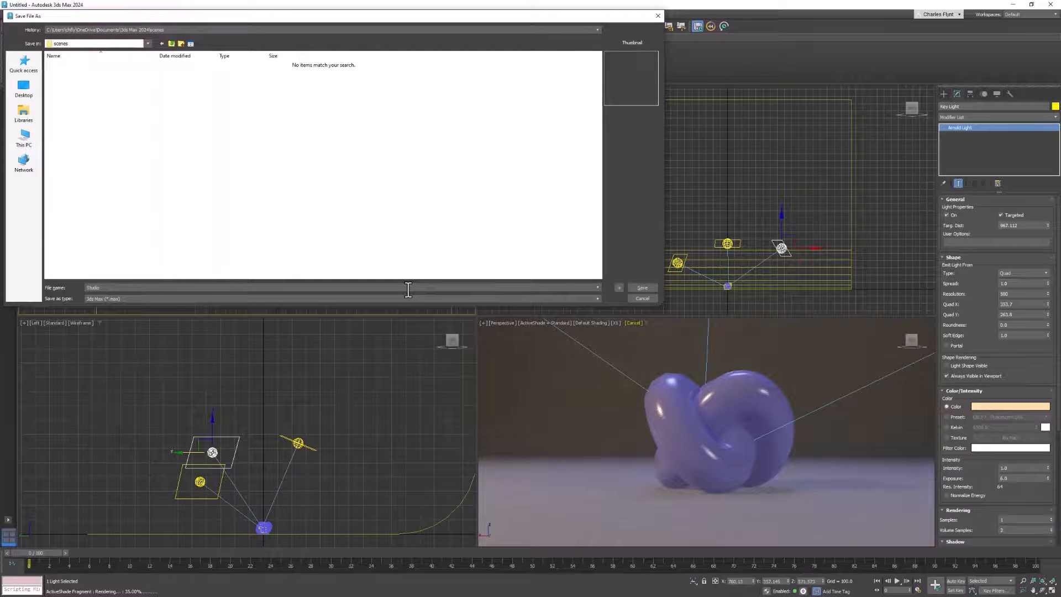
{"action": "mouse_move", "coordinate": [115, 212]}
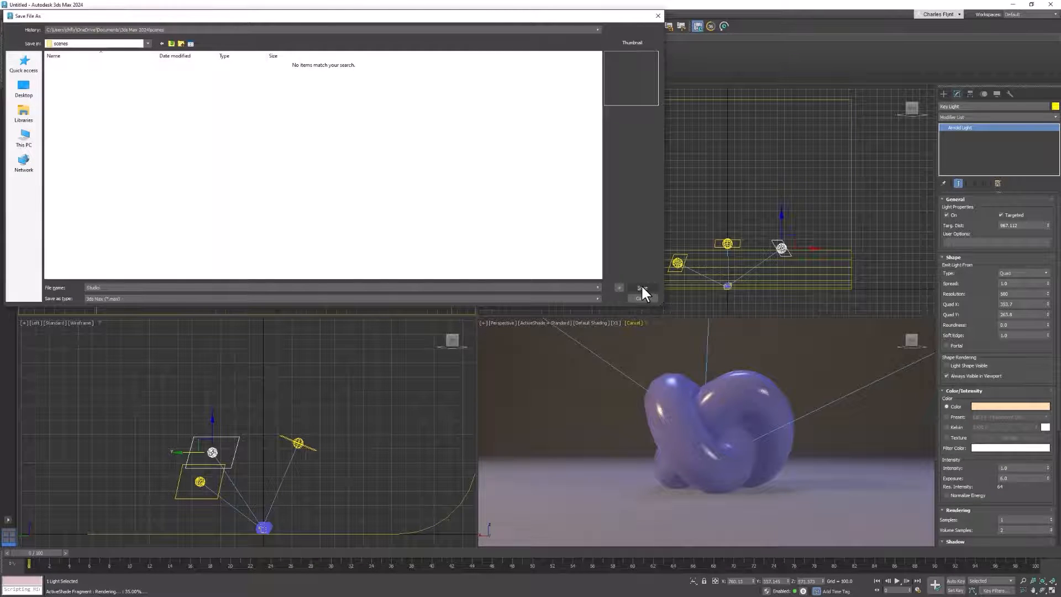
{"action": "left_click", "coordinate": [638, 287]}
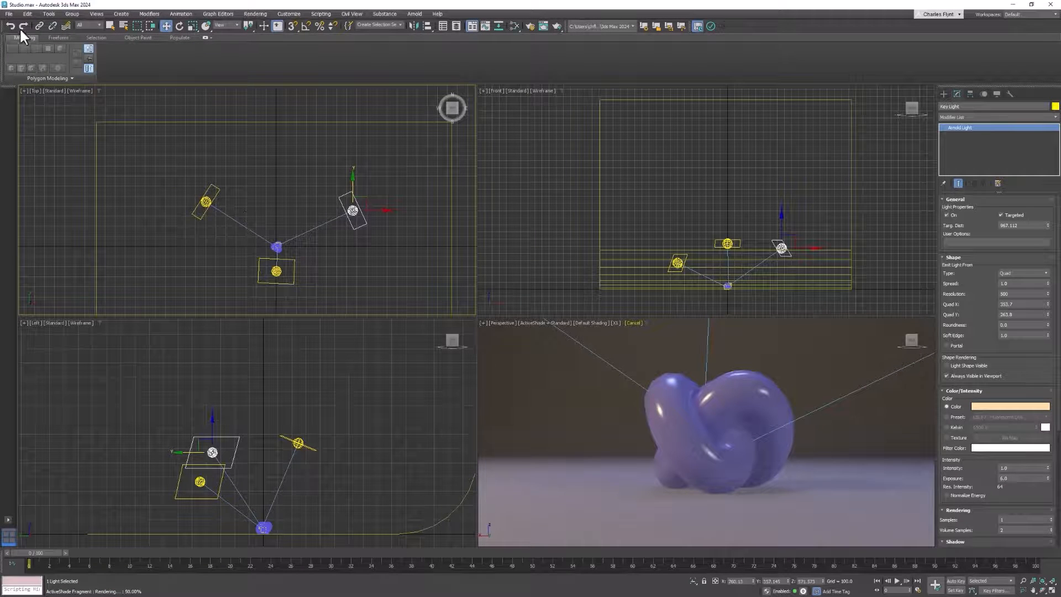
Merge Monster03_toes.max from the scenes folder, picking its body, eye, eyelid and plane objects
{"action": "left_click", "coordinate": [9, 13]}
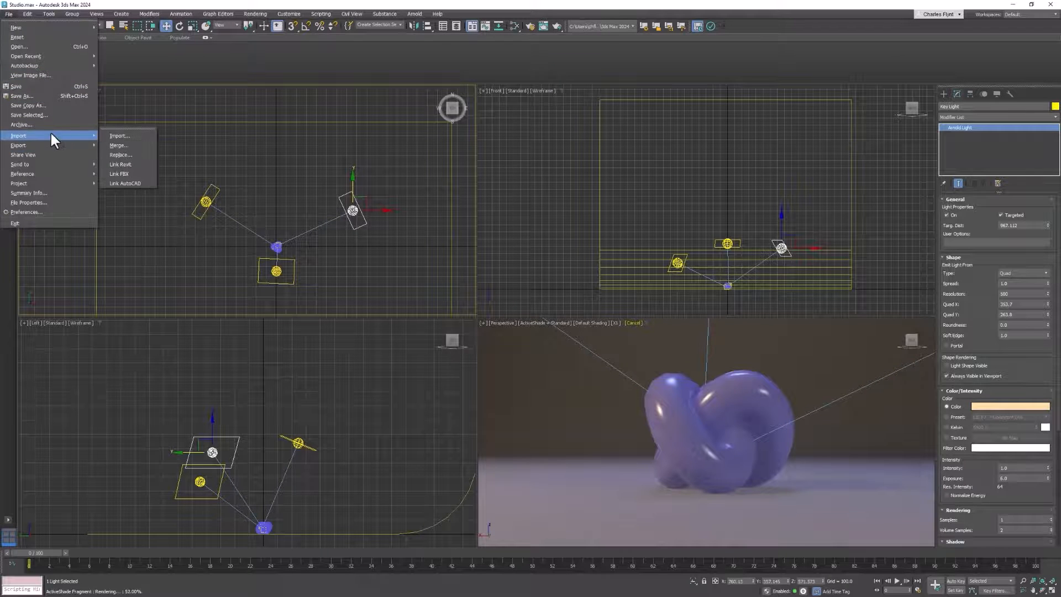
{"action": "left_click", "coordinate": [118, 144]}
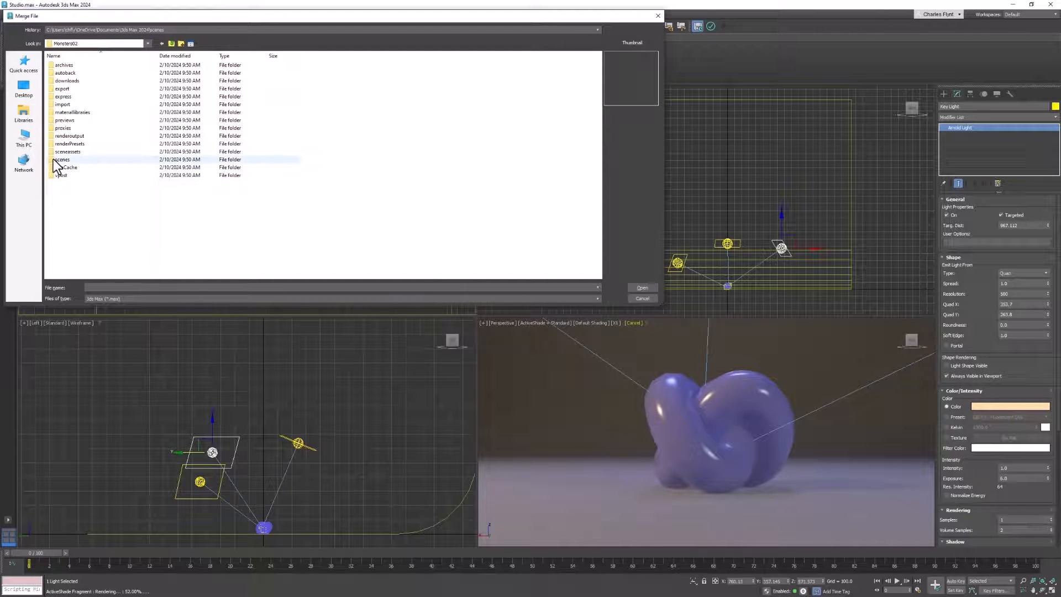
{"action": "double_click", "coordinate": [62, 159]}
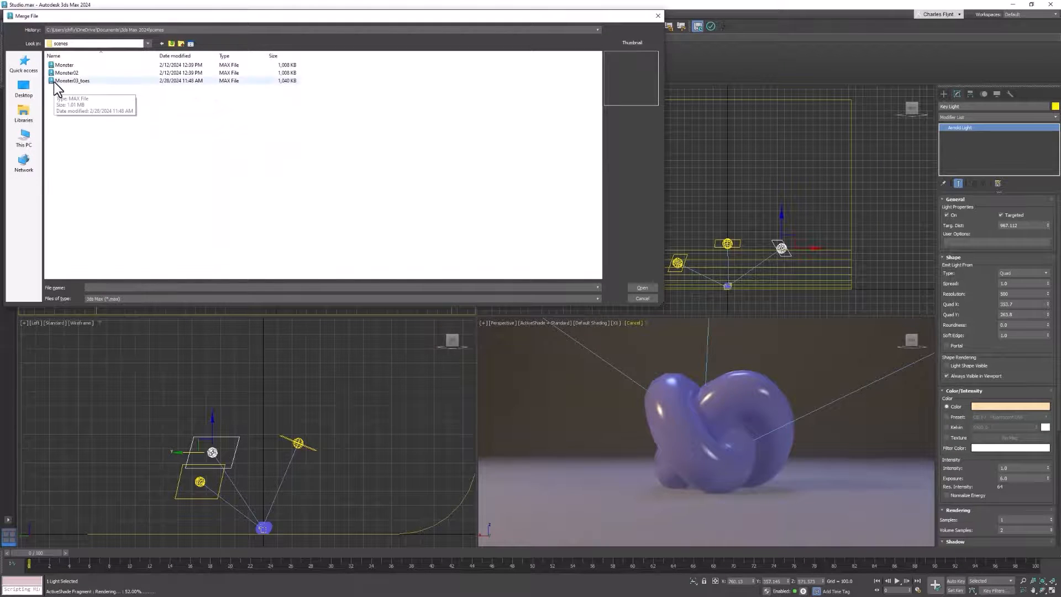
{"action": "left_click", "coordinate": [72, 81]}
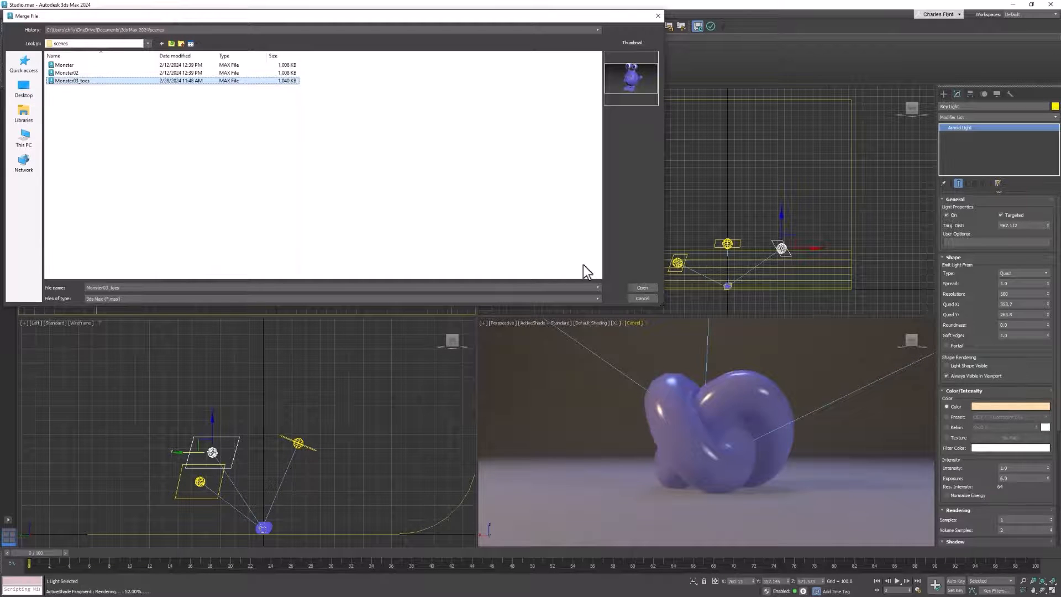
{"action": "left_click", "coordinate": [641, 288]}
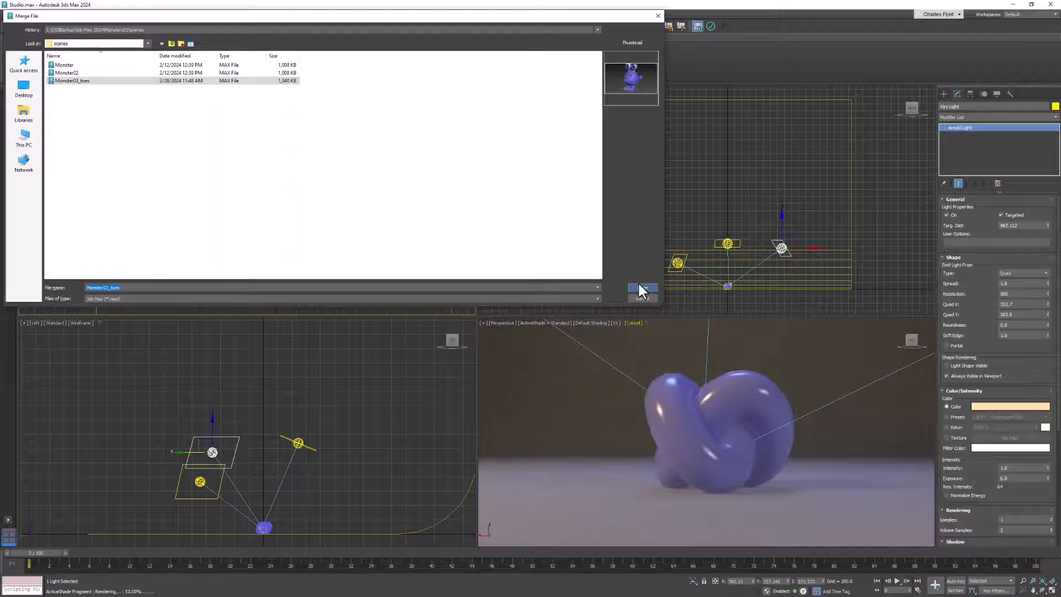
{"action": "left_click", "coordinate": [642, 287]}
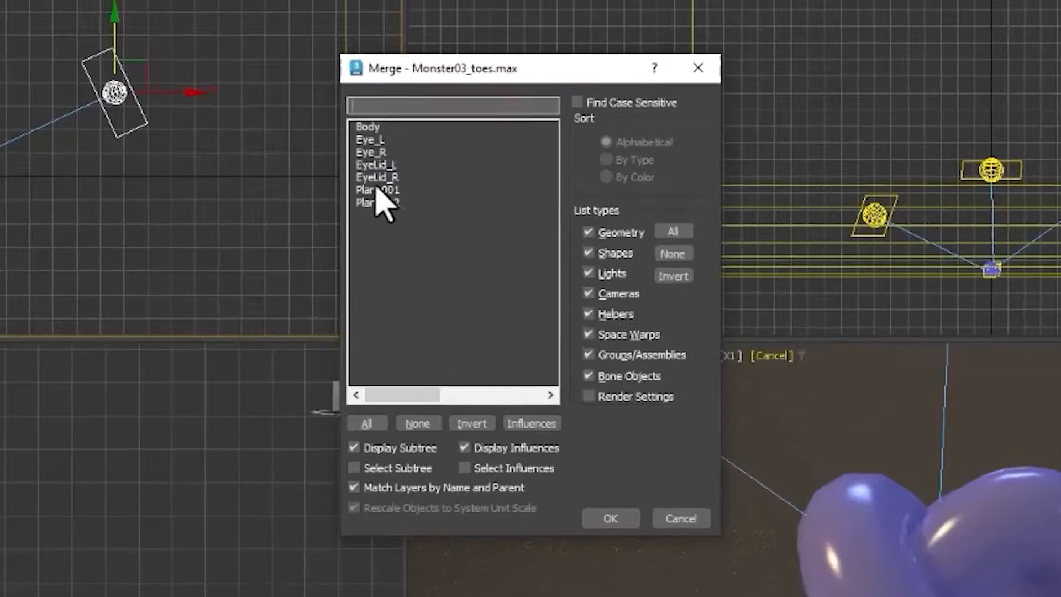
{"action": "mouse_move", "coordinate": [392, 199]}
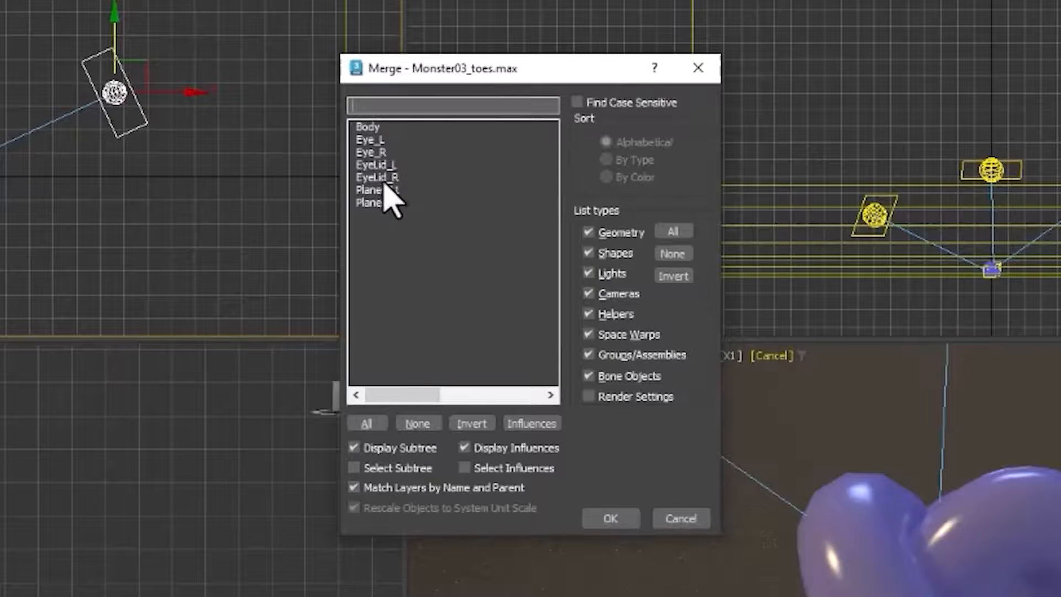
{"action": "left_click", "coordinate": [376, 177]}
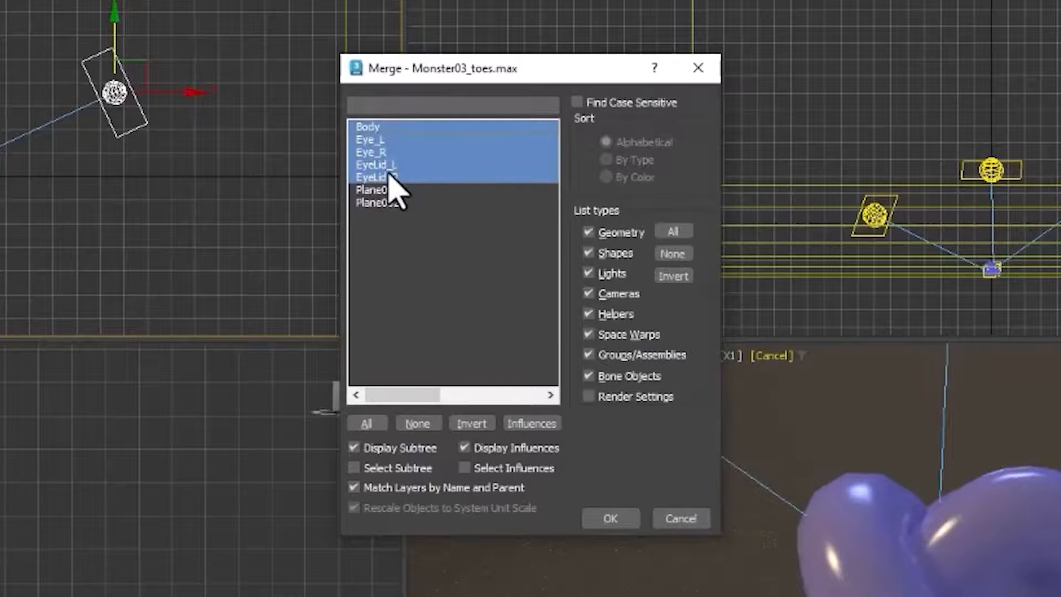
{"action": "mouse_move", "coordinate": [401, 197]}
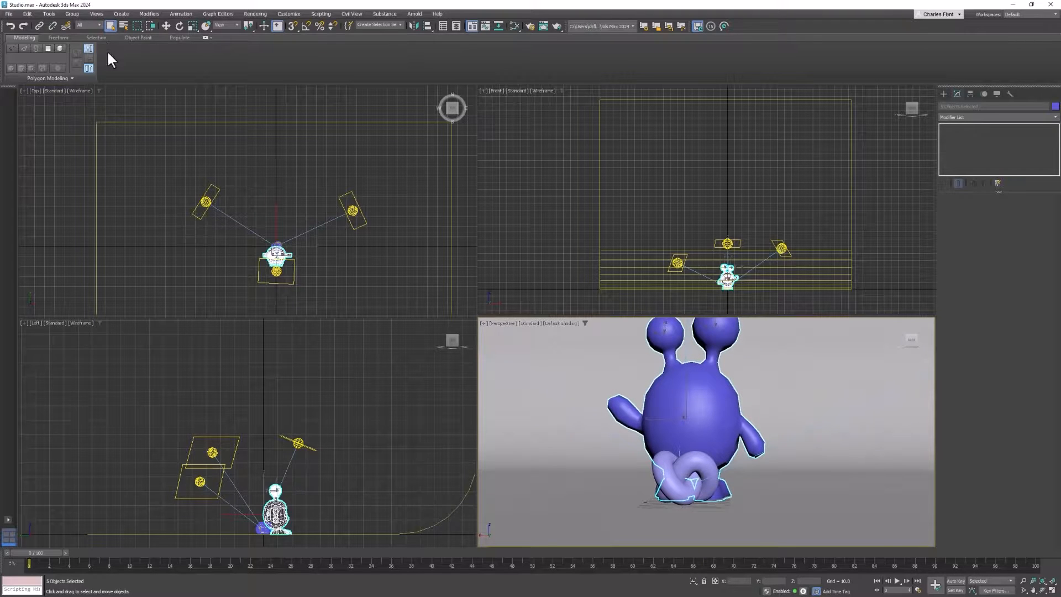
Delete Torus Knot001 from the viewport so the merged monster stands alone
{"action": "left_click", "coordinate": [180, 26]}
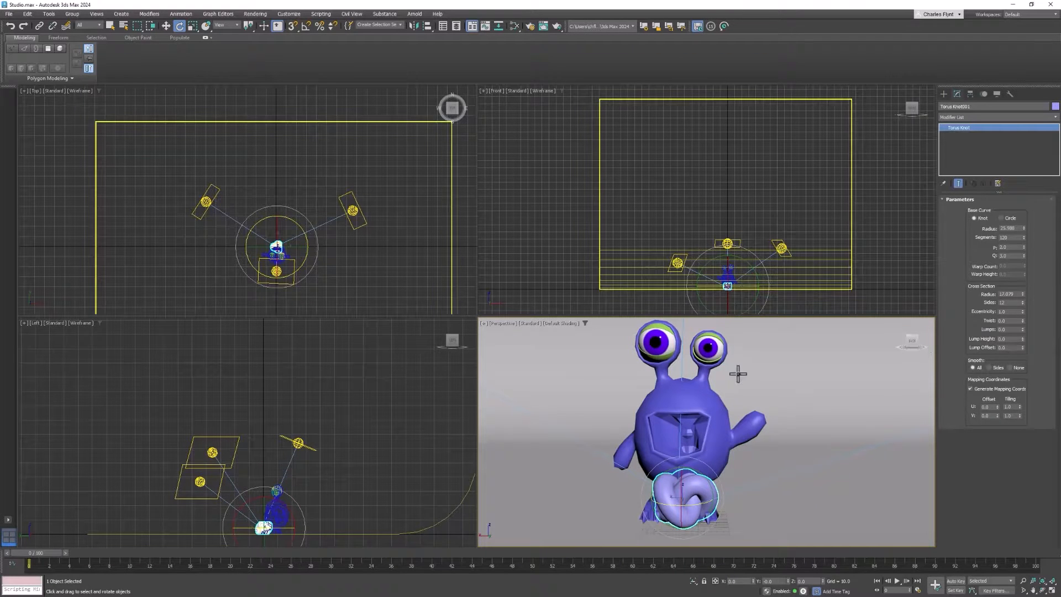
{"action": "right_click", "coordinate": [738, 373]}
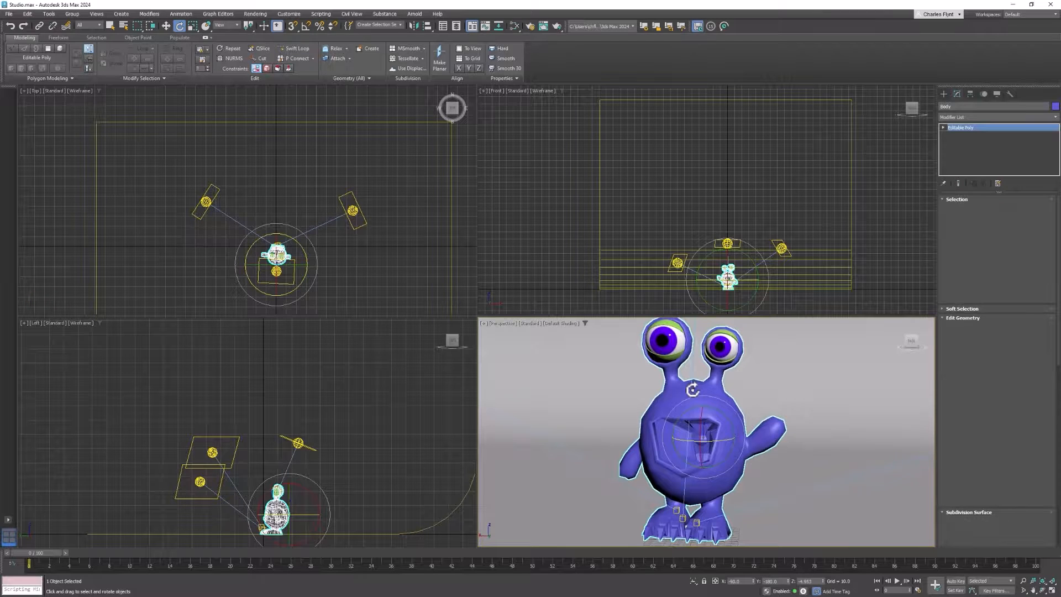
Render the monster in Arnold RenderView, cancel saving the image, and close the viewer
{"action": "left_click", "coordinate": [414, 13]}
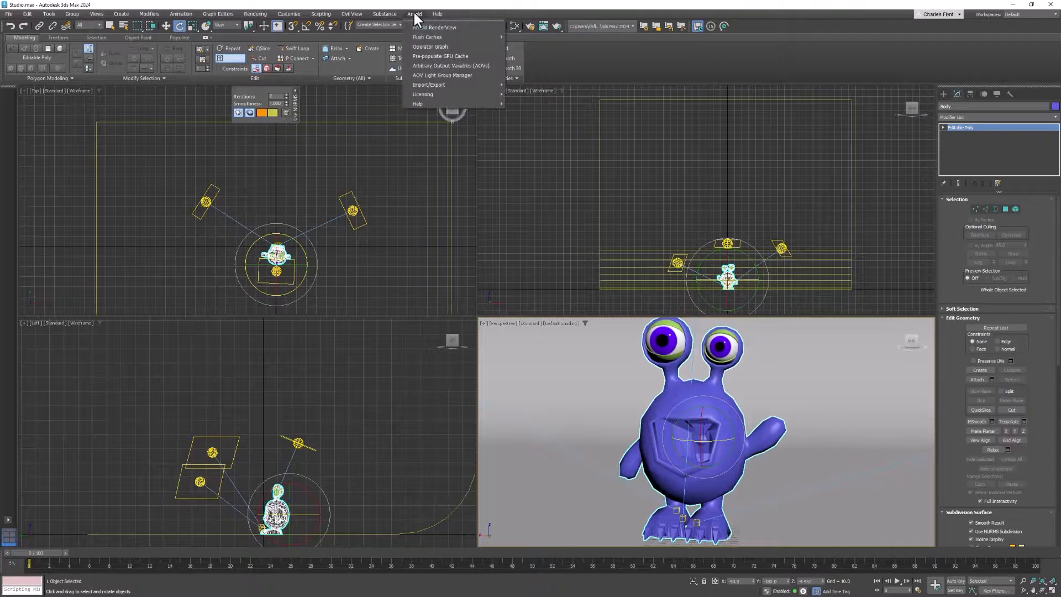
{"action": "left_click", "coordinate": [436, 27]}
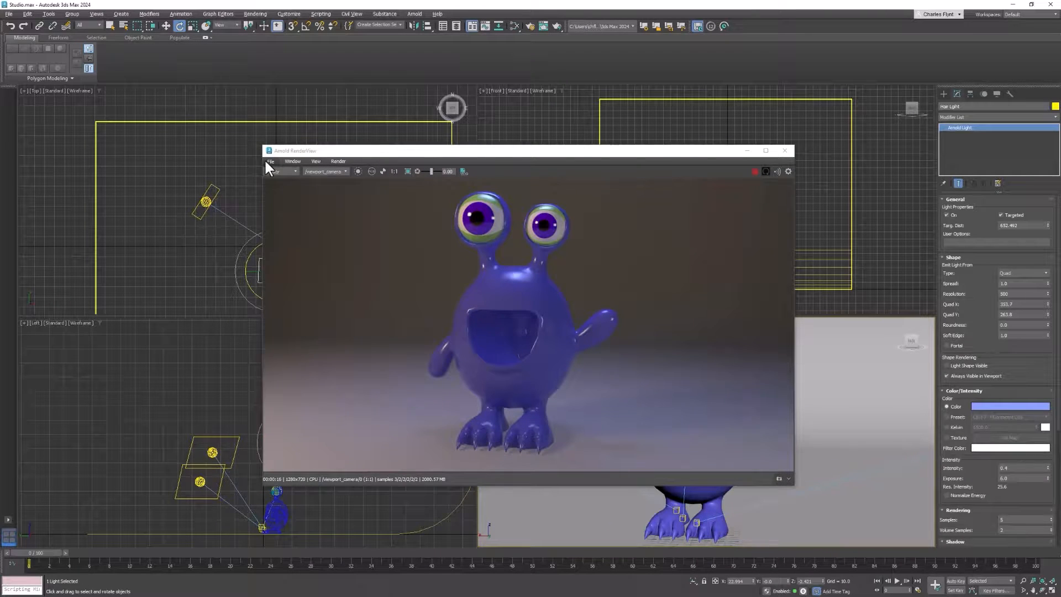
{"action": "mouse_move", "coordinate": [694, 200]}
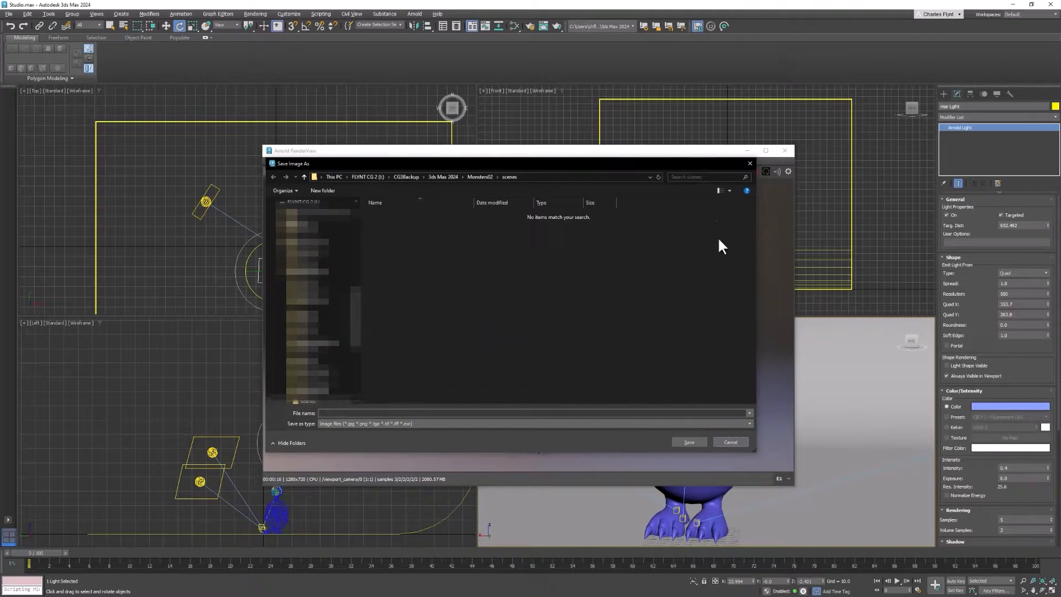
{"action": "left_click", "coordinate": [730, 442]}
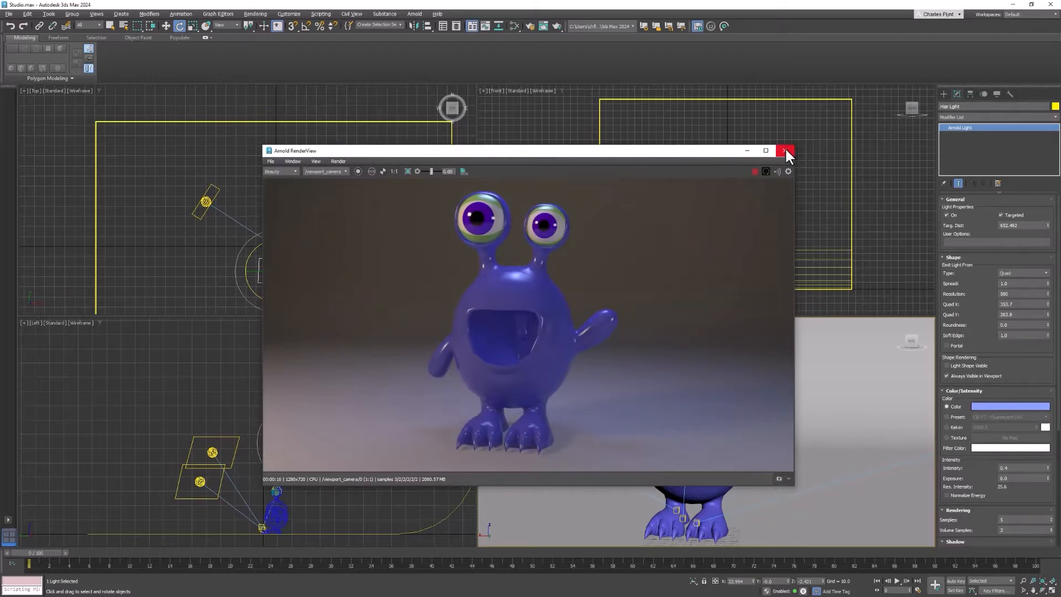
{"action": "left_click", "coordinate": [784, 151]}
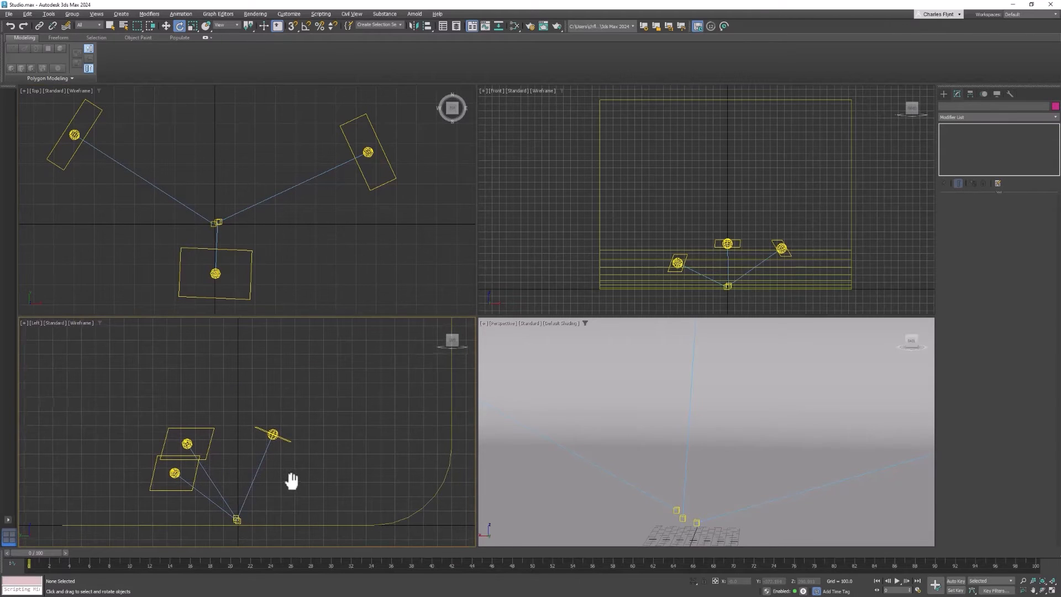
{"action": "mouse_move", "coordinate": [748, 371]}
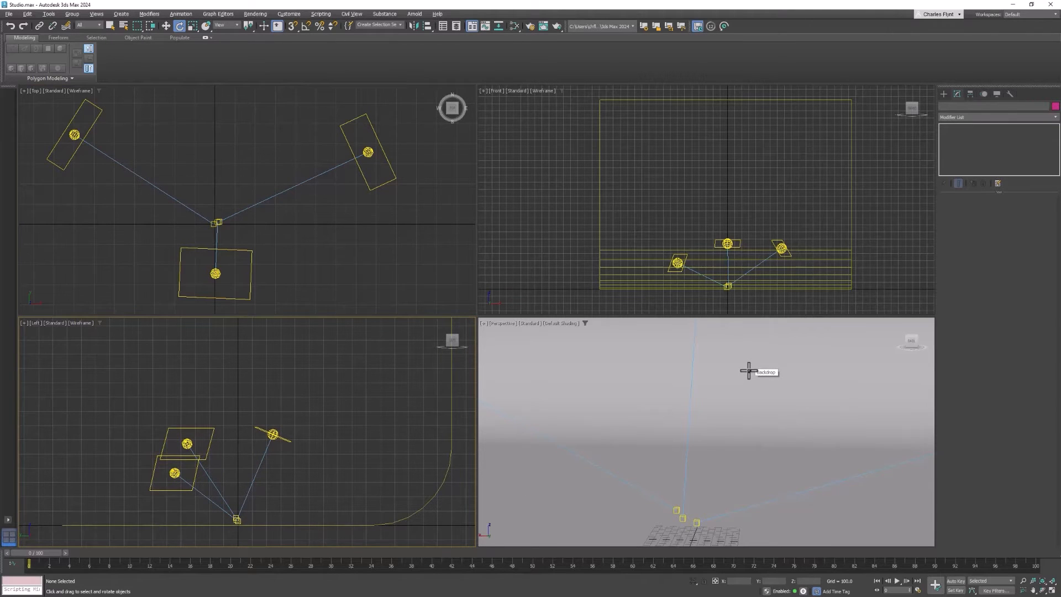
{"action": "mouse_move", "coordinate": [748, 371]}
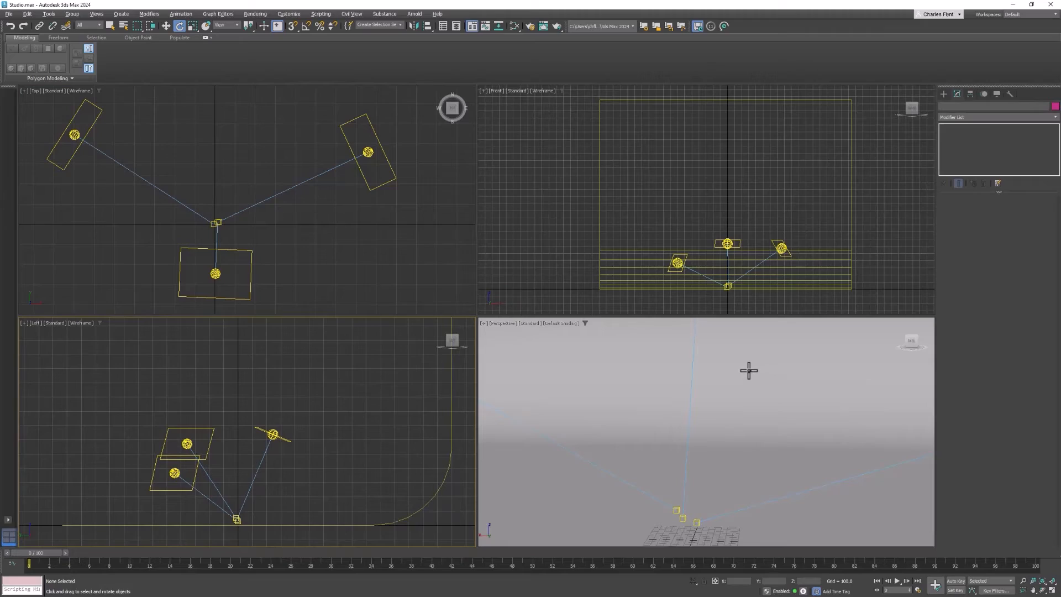